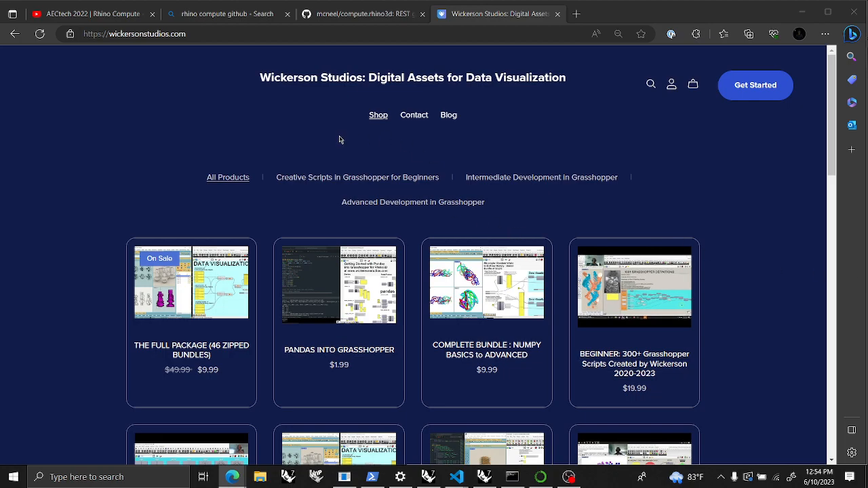
mouse_move(333, 152)
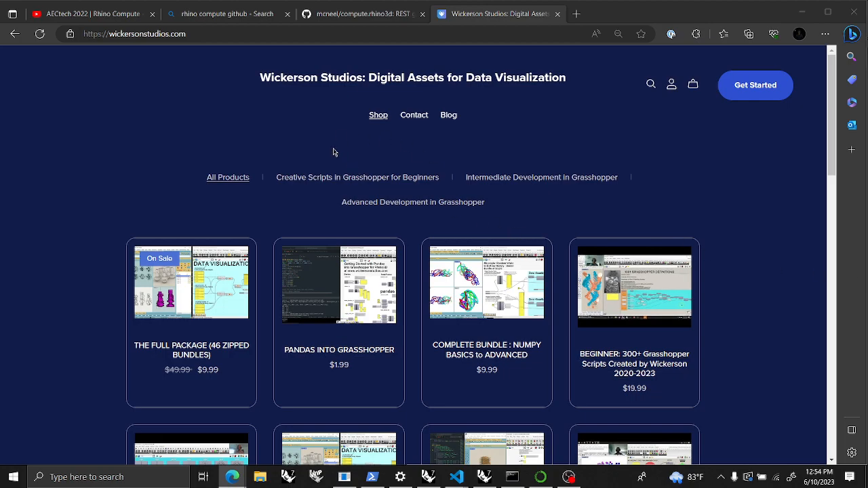
mouse_move(327, 145)
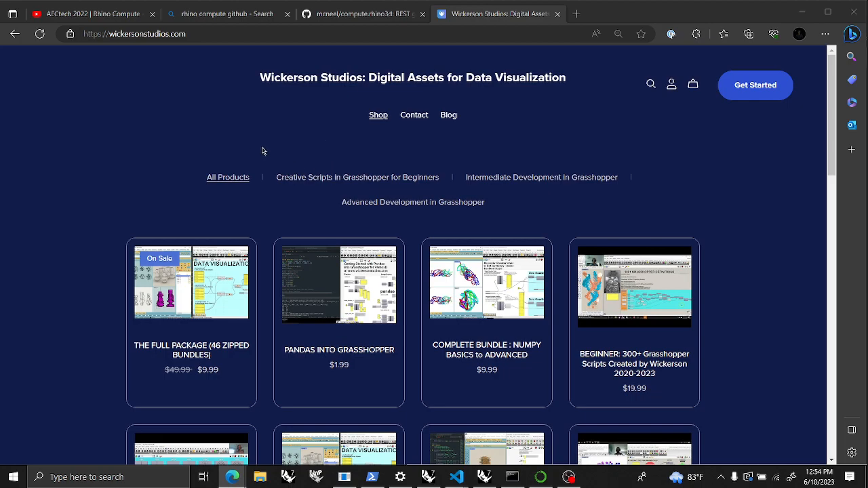
mouse_move(305, 170)
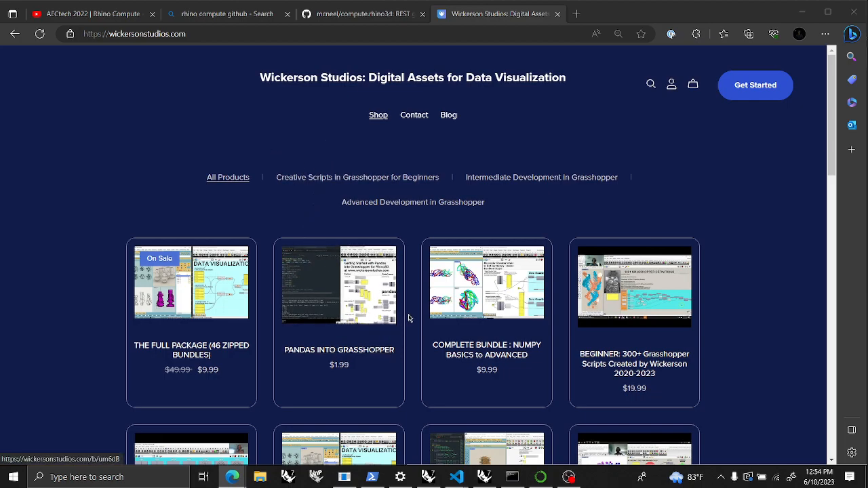
- Open the Complete Bundle: Numpy Basics to Advanced product page and scroll its description
scroll("down", 3)
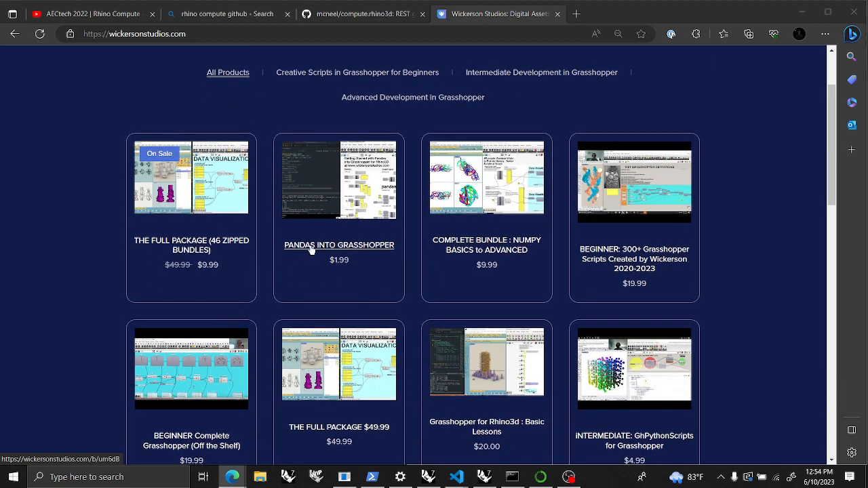
scroll("down", 3)
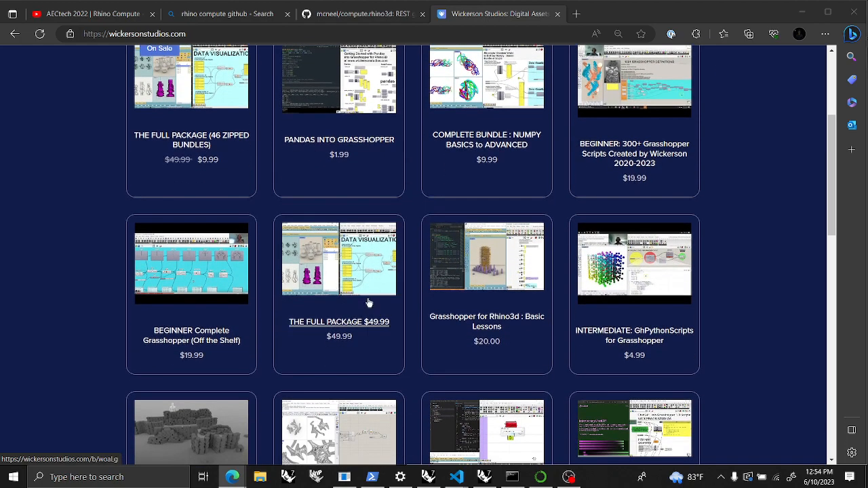
scroll("up", 3)
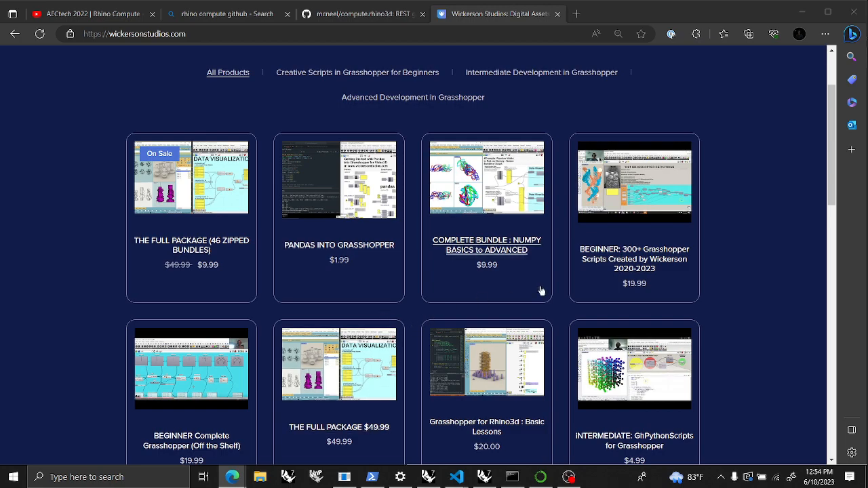
mouse_move(802, 205)
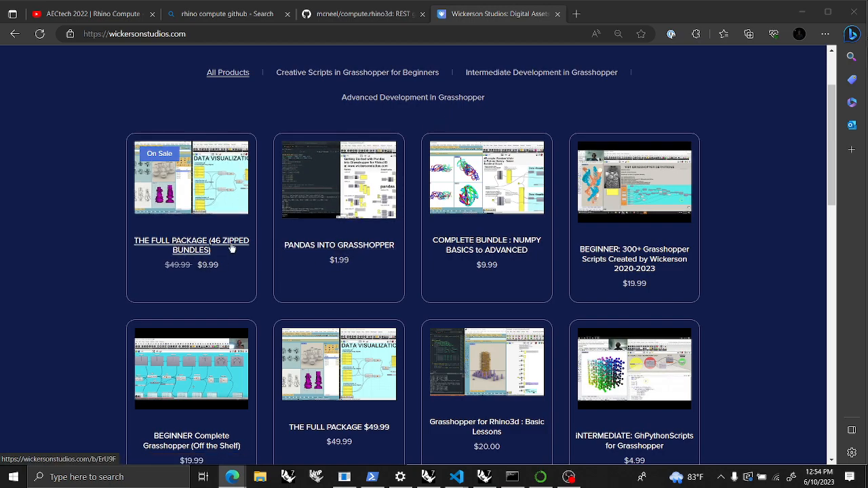
mouse_move(487, 245)
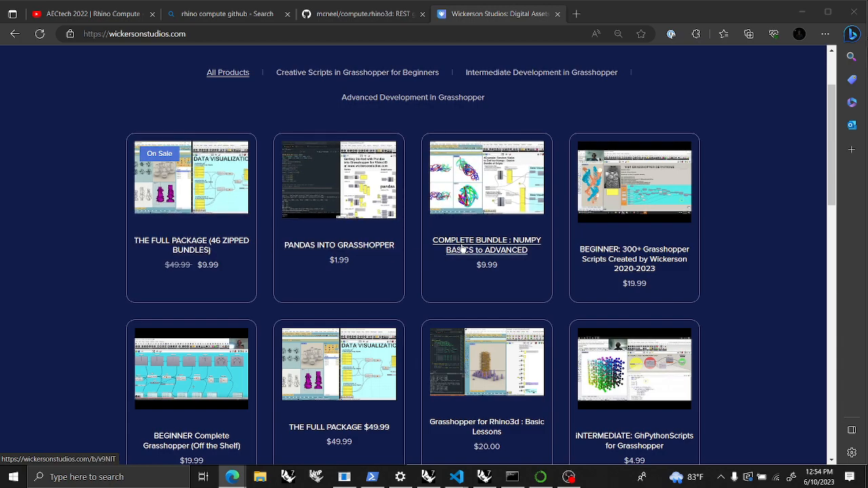
left_click(486, 244)
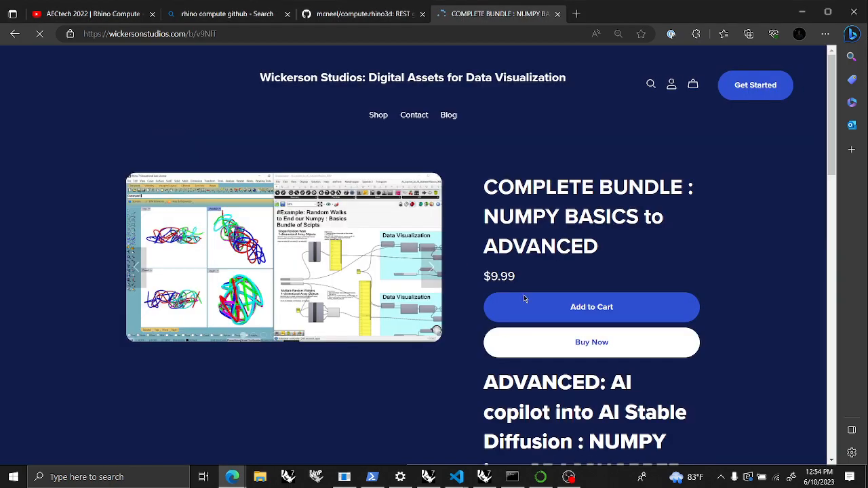
scroll("down", 3)
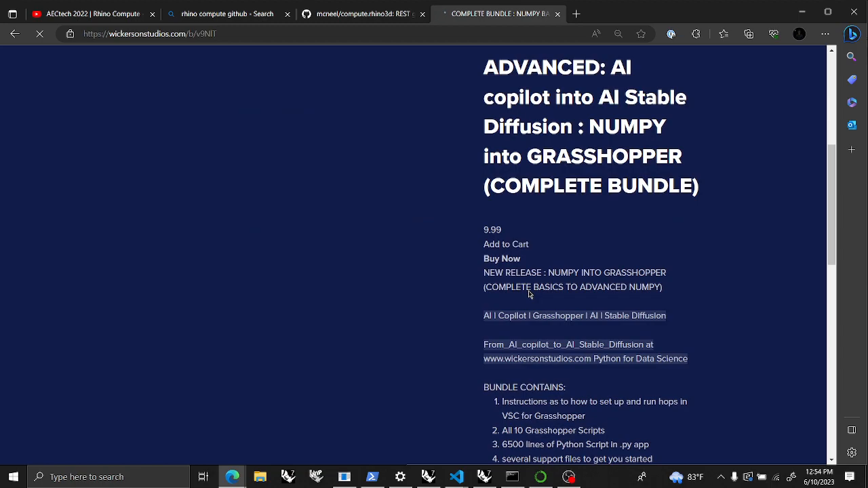
scroll("down", 3)
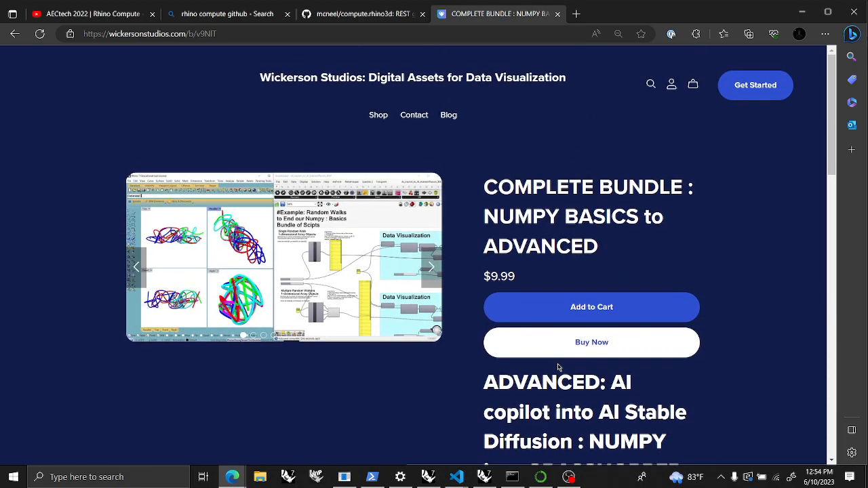
scroll("down", 3)
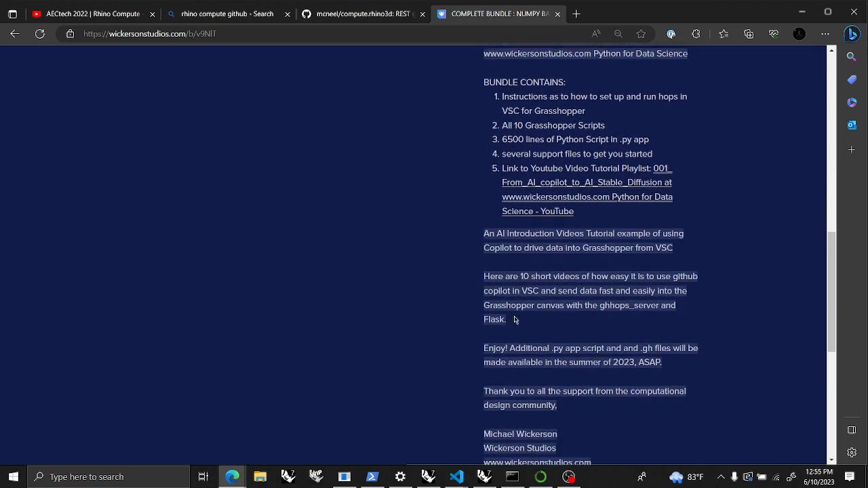
- Finish reviewing the $9.99 bundle contents, then return to the AECtech 2022 Rhino Compute video
scroll("up", 3)
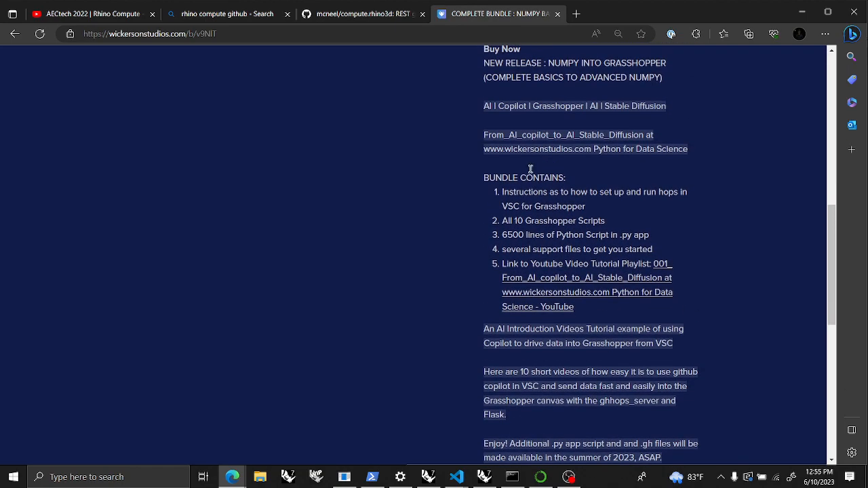
scroll("down", 3)
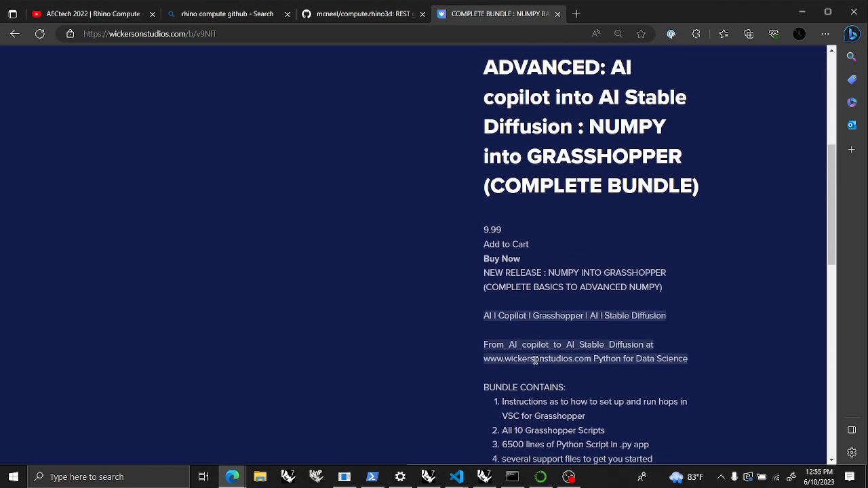
scroll("down", 3)
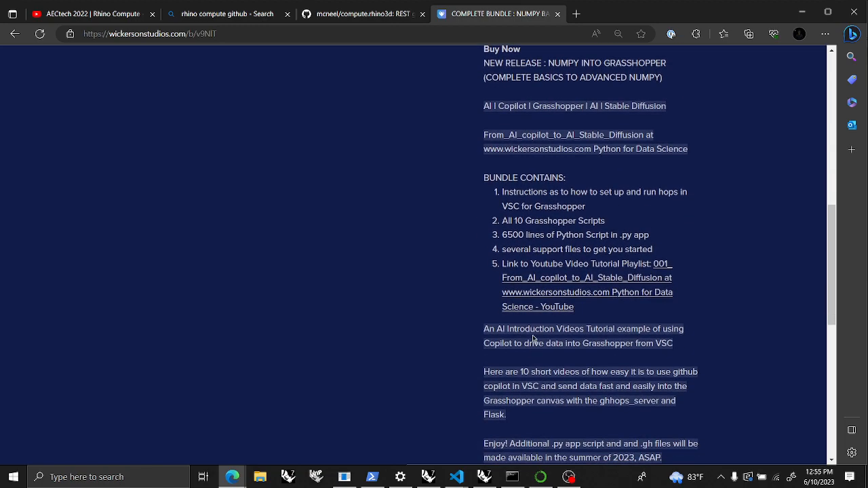
scroll("up", 3)
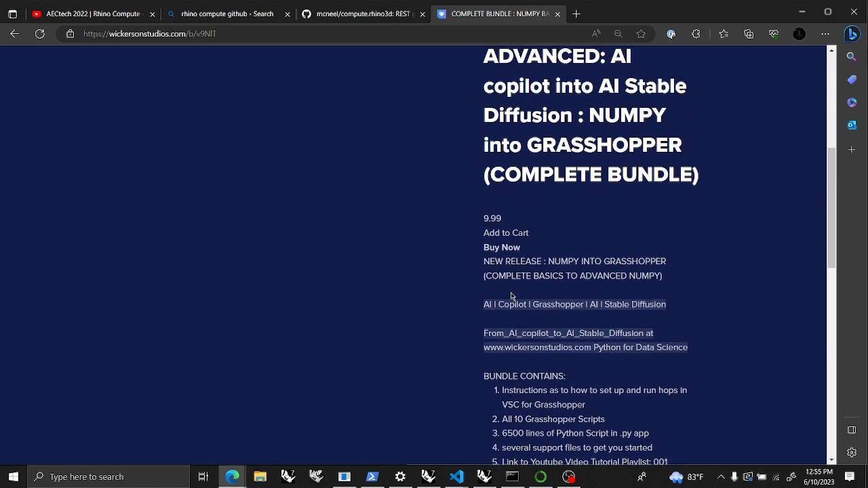
scroll("down", 3)
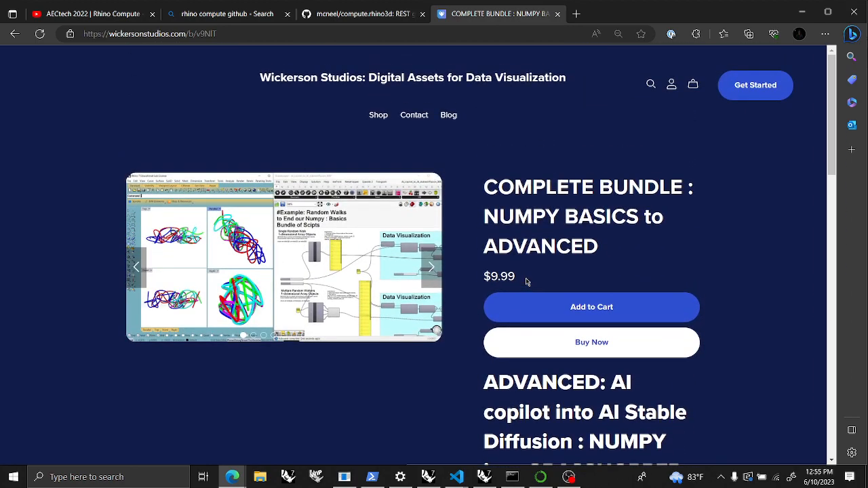
left_click(94, 14)
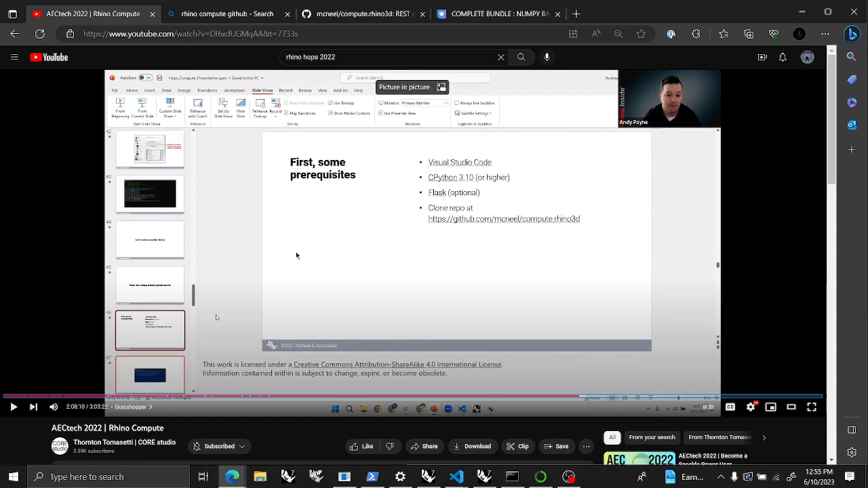
mouse_move(344, 245)
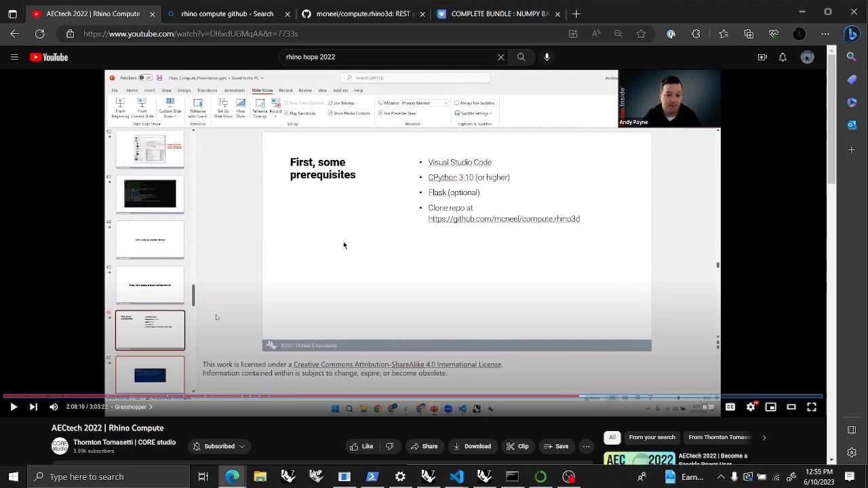
mouse_move(433, 178)
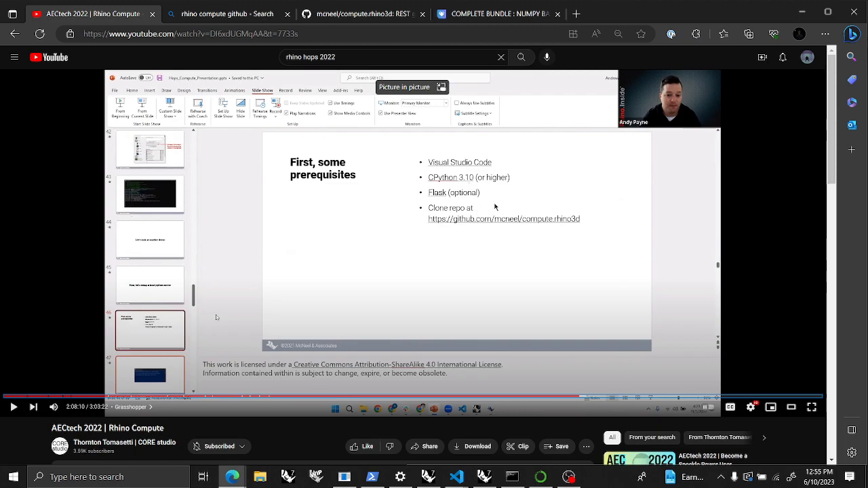
mouse_move(493, 204)
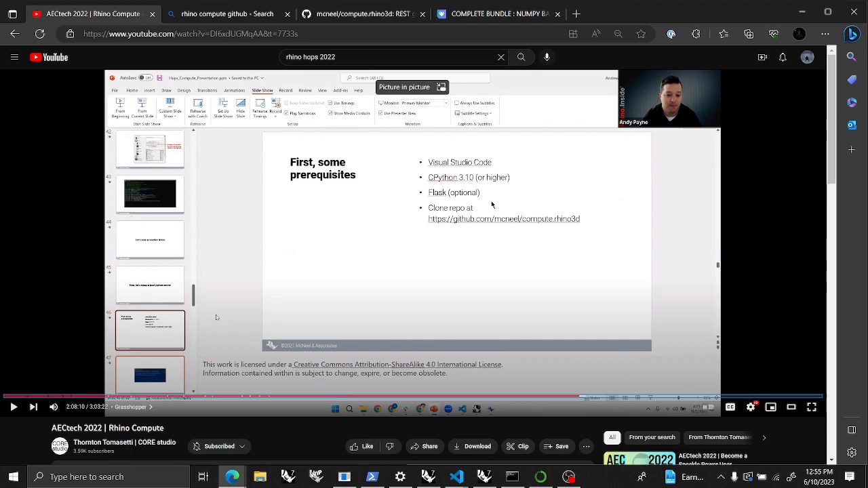
mouse_move(488, 197)
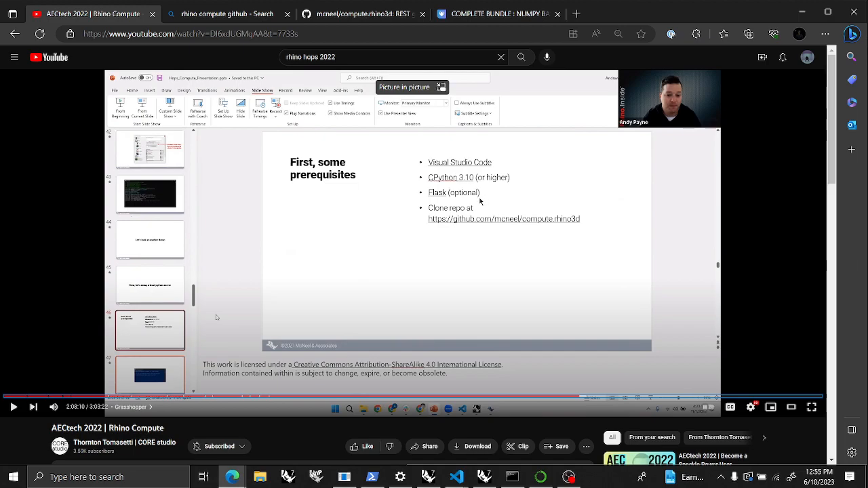
mouse_move(476, 207)
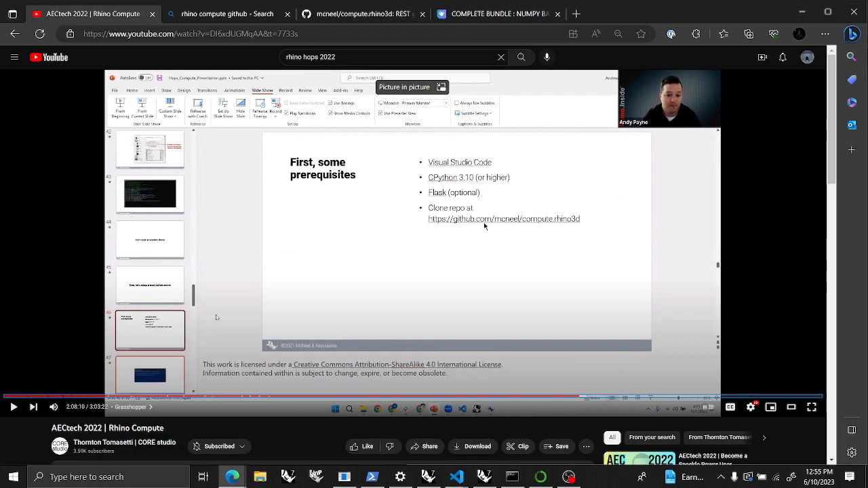
mouse_move(540, 225)
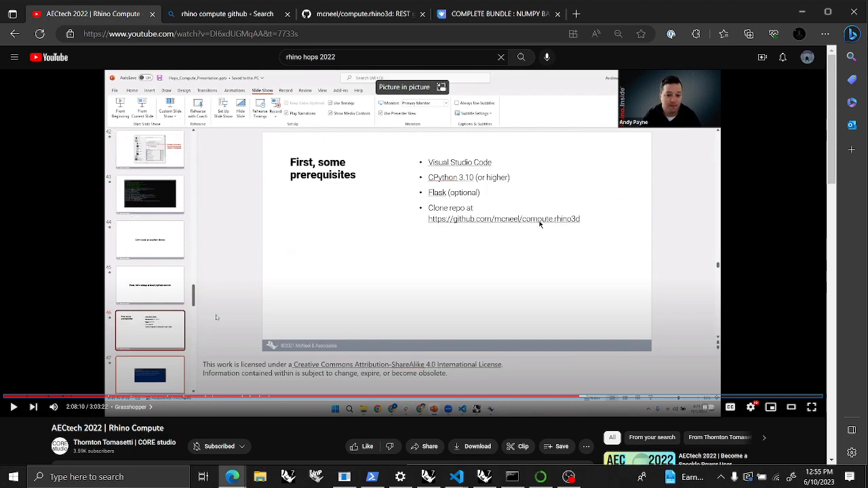
- Switch to the 'rhino compute github' Bing search results tab
left_click(228, 13)
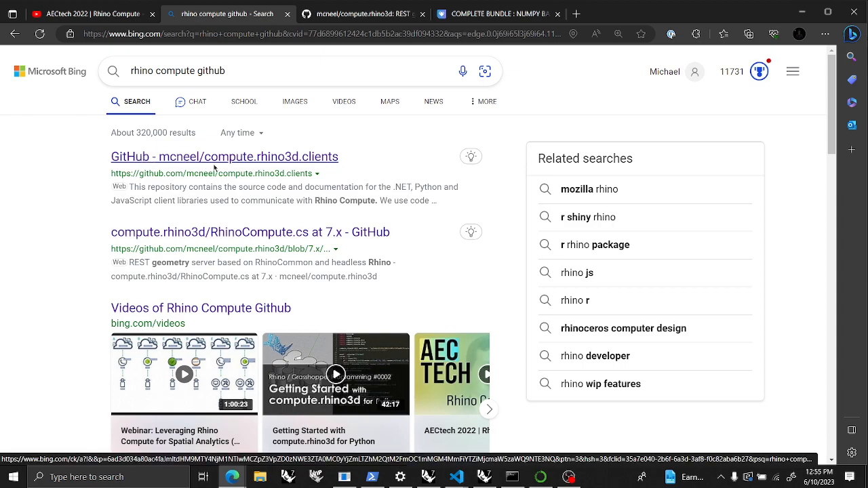
mouse_move(304, 168)
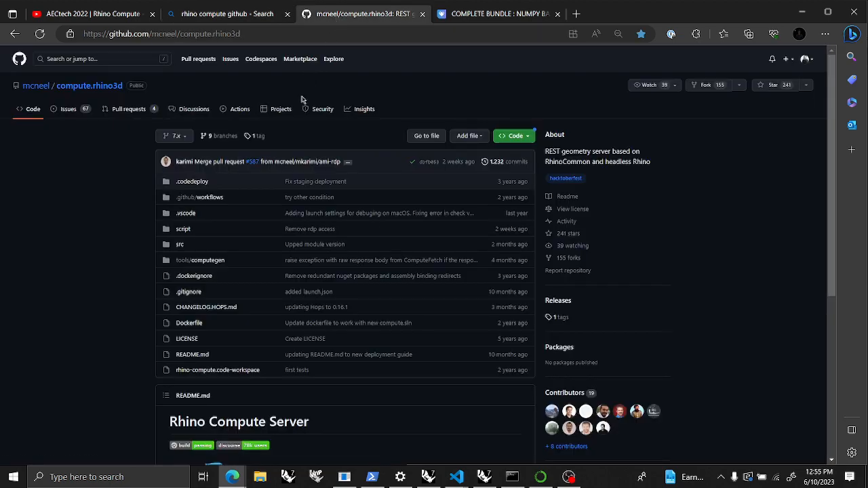
mouse_move(36, 86)
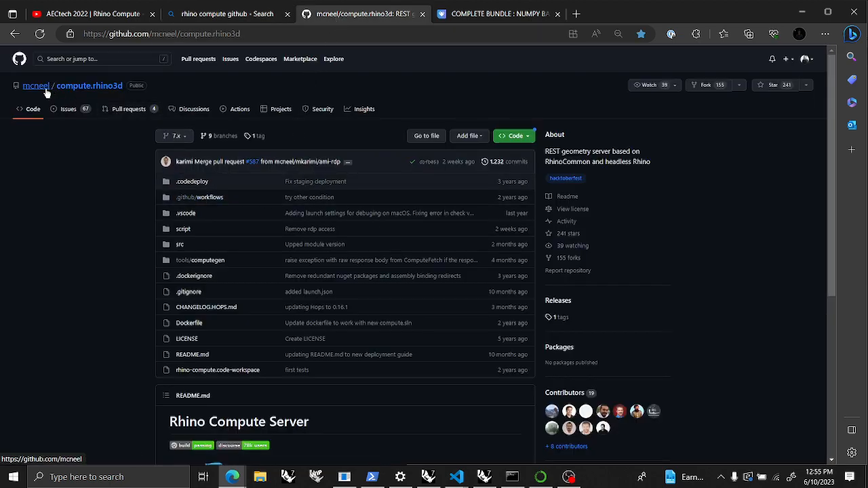
left_click(36, 85)
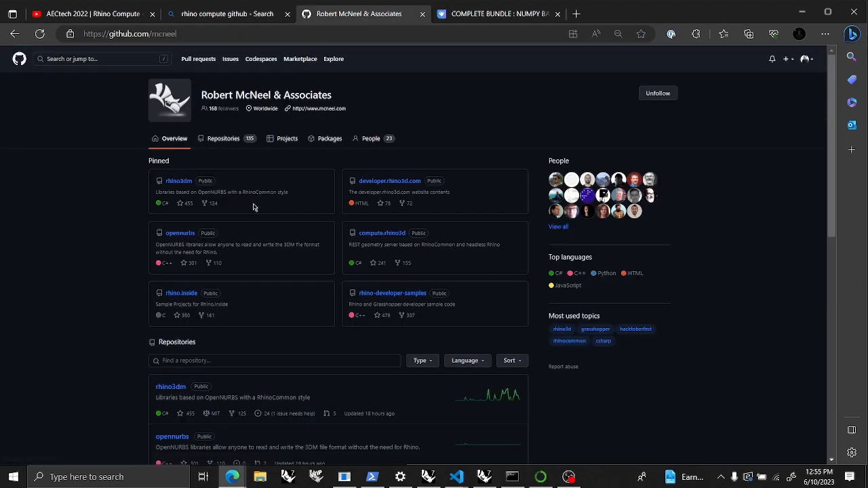
mouse_move(381, 233)
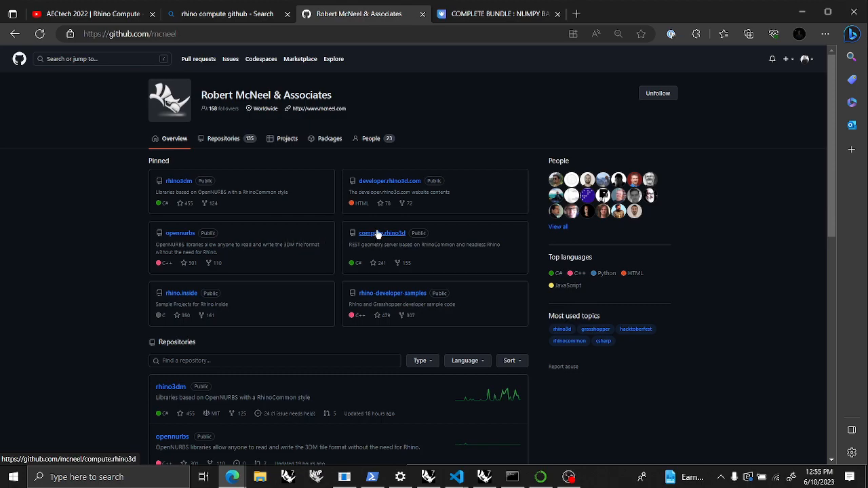
left_click(382, 232)
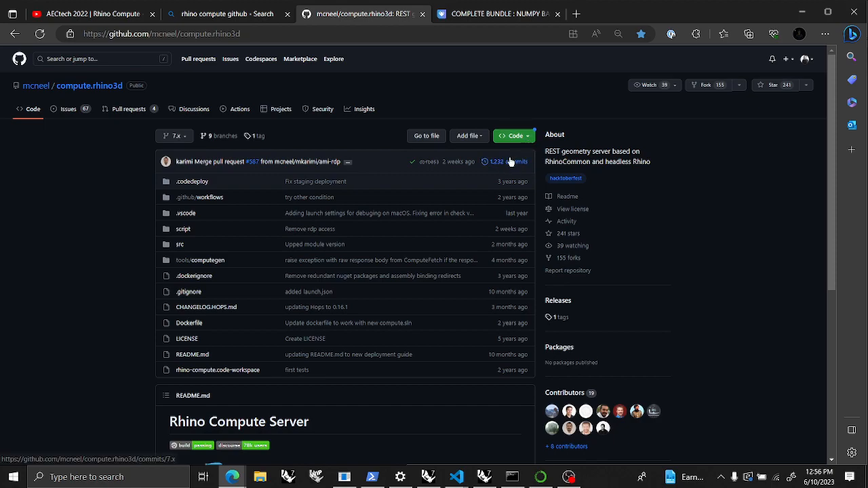
mouse_move(234, 227)
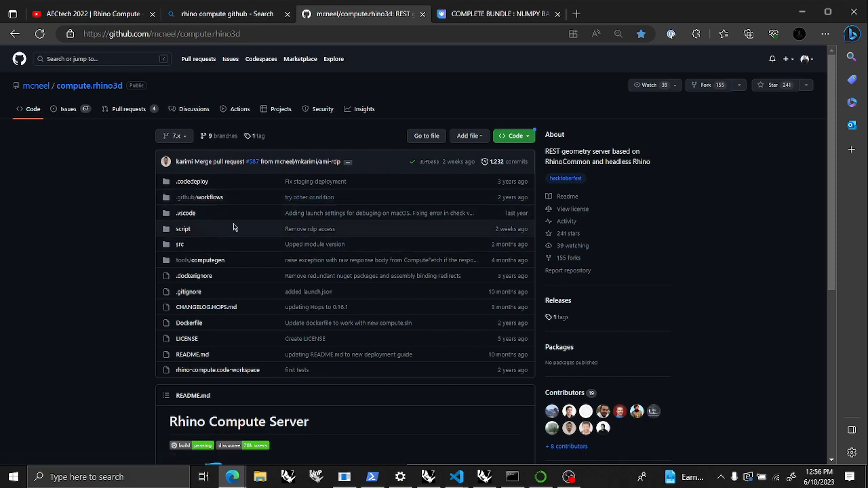
mouse_move(180, 245)
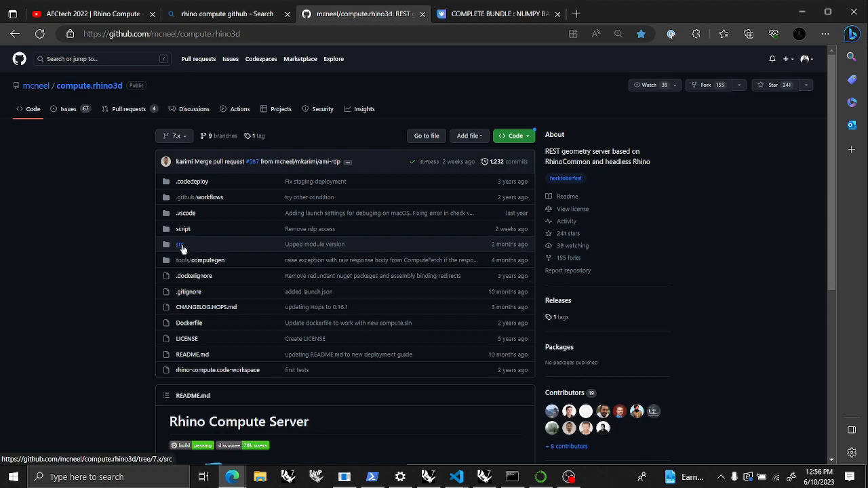
- Browse into src/ghhops-server-py/examples in the compute.rhino3d repository
left_click(181, 244)
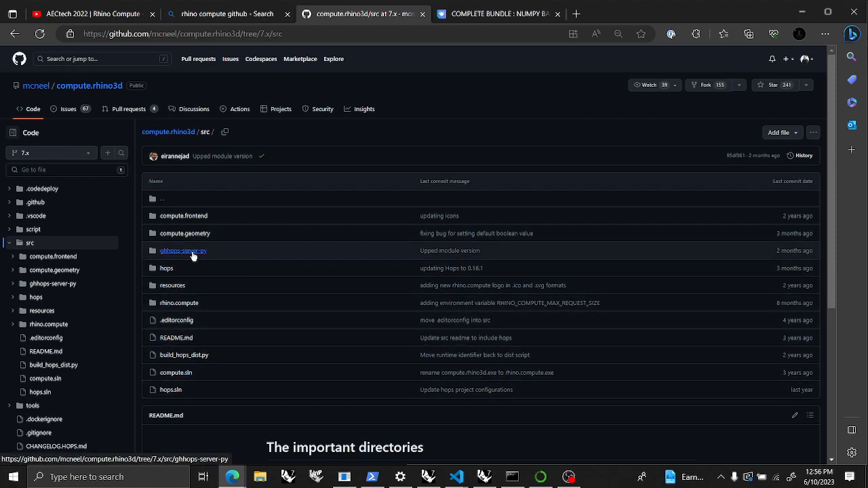
mouse_move(181, 255)
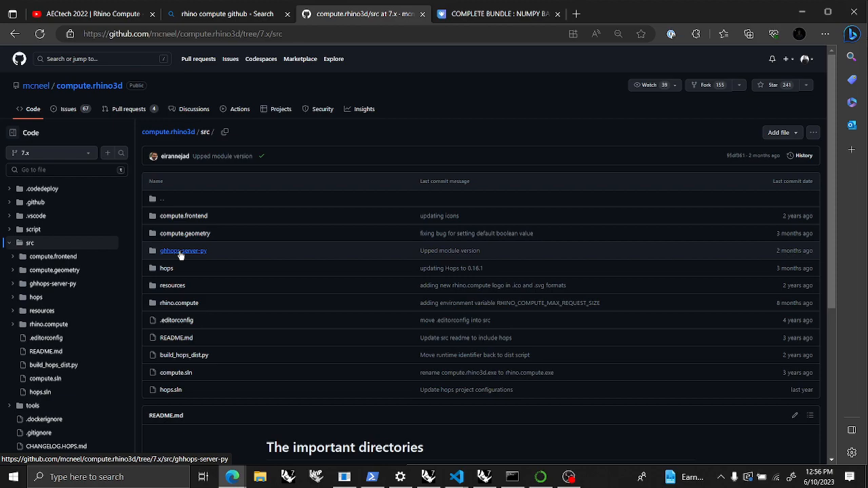
mouse_move(182, 251)
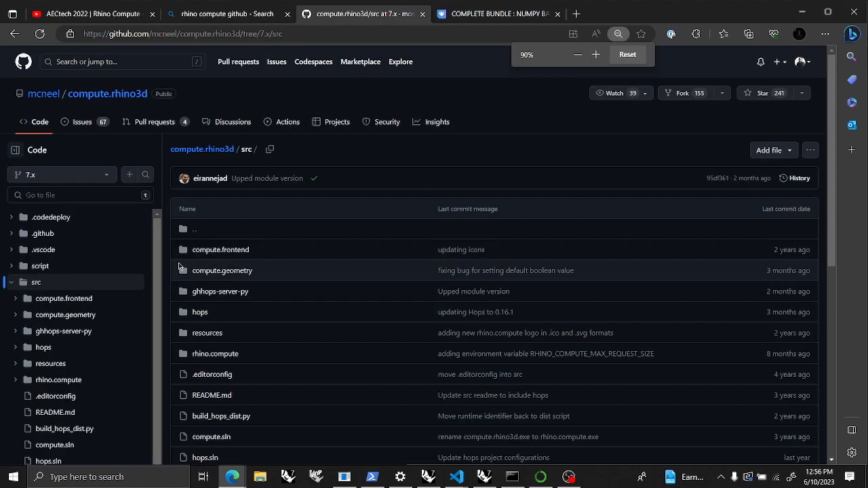
left_click(219, 290)
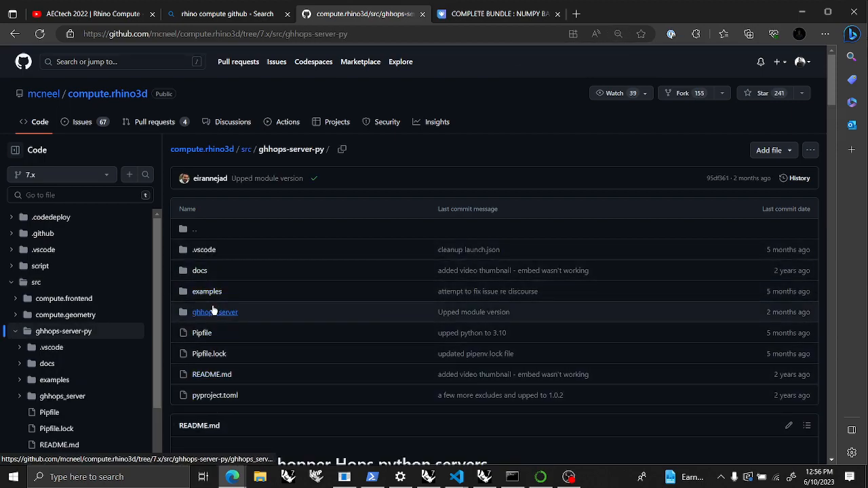
left_click(207, 291)
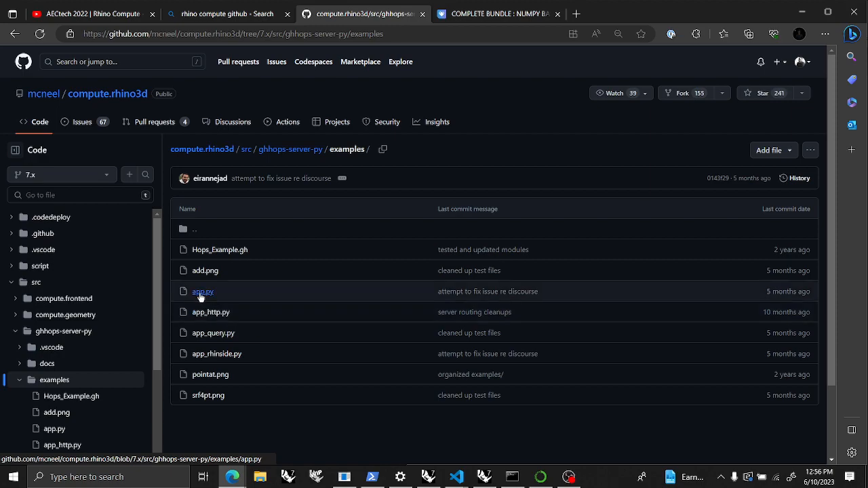
mouse_move(203, 291)
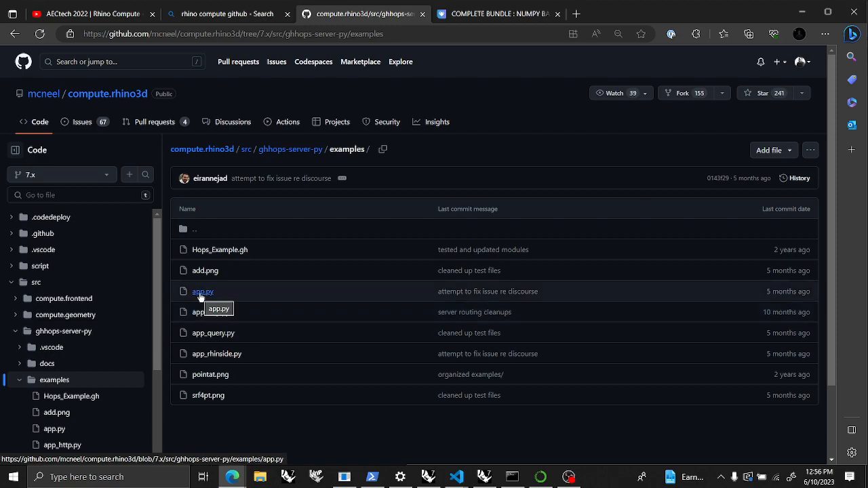
- Read the app.py Hops example code, then return to the Wickerson Studios tab
left_click(202, 291)
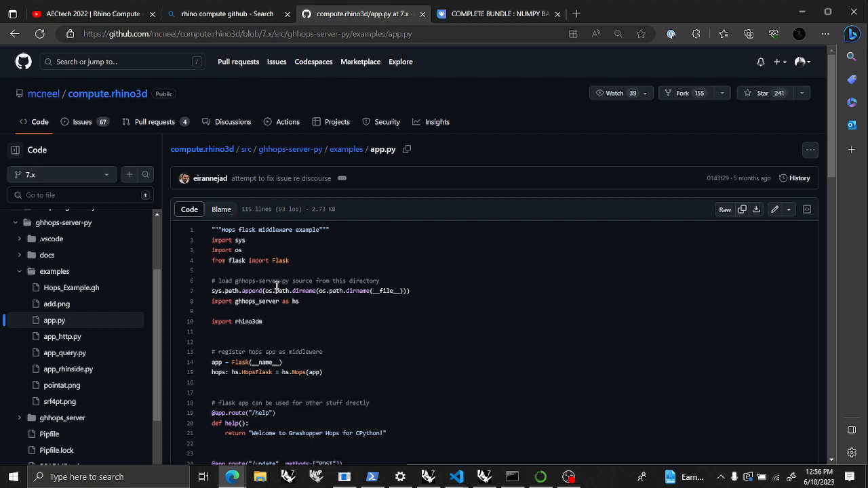
scroll("down", 3)
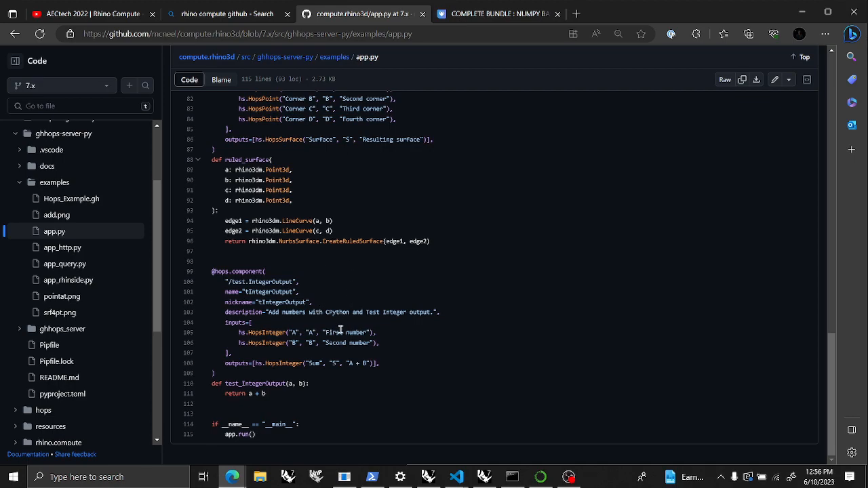
scroll("up", 3)
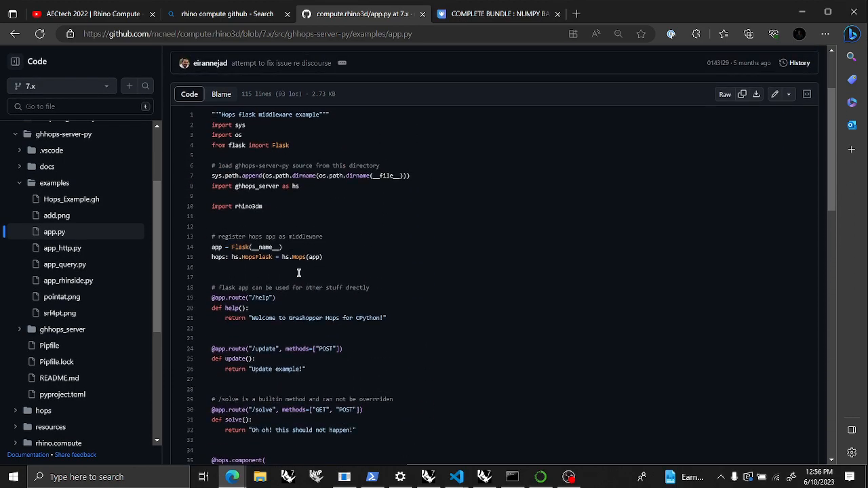
scroll("down", 3)
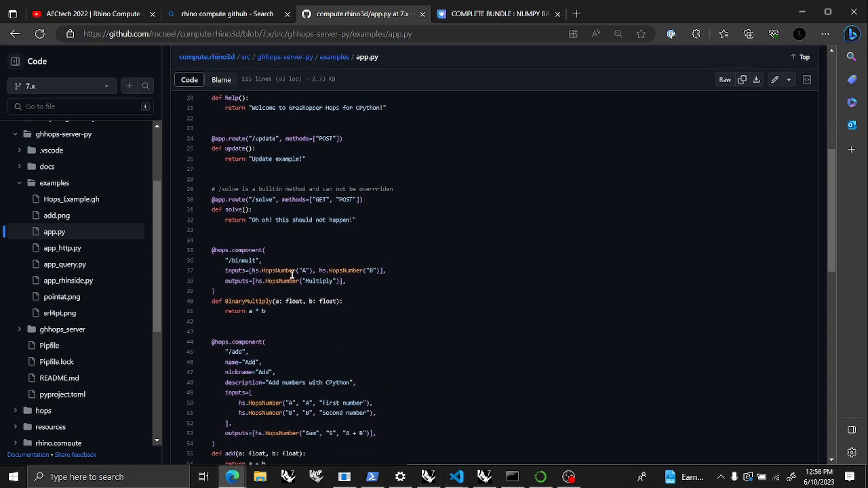
mouse_move(305, 310)
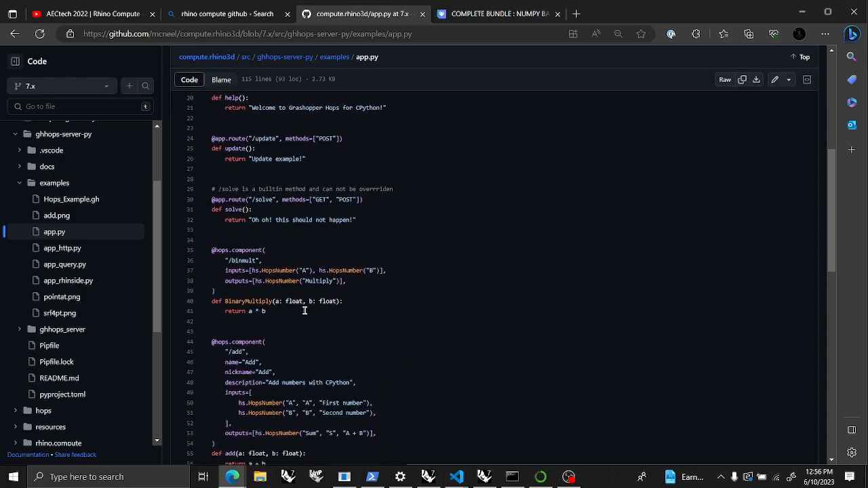
scroll("down", 3)
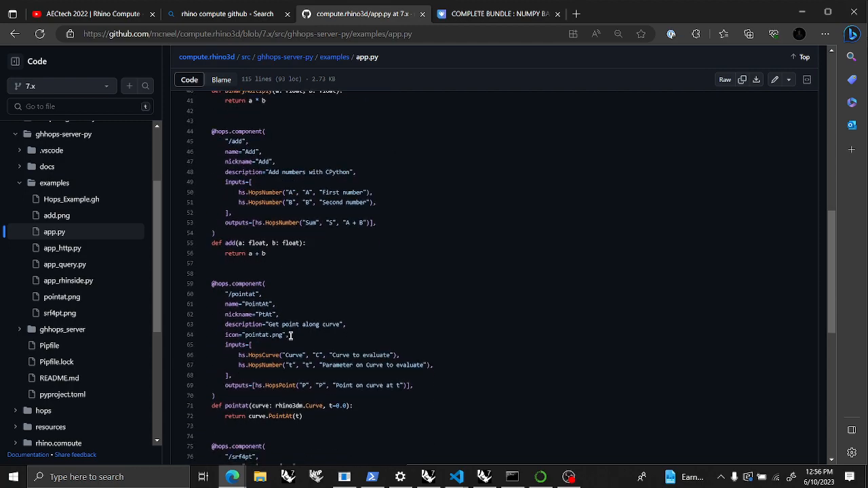
scroll("down", 3)
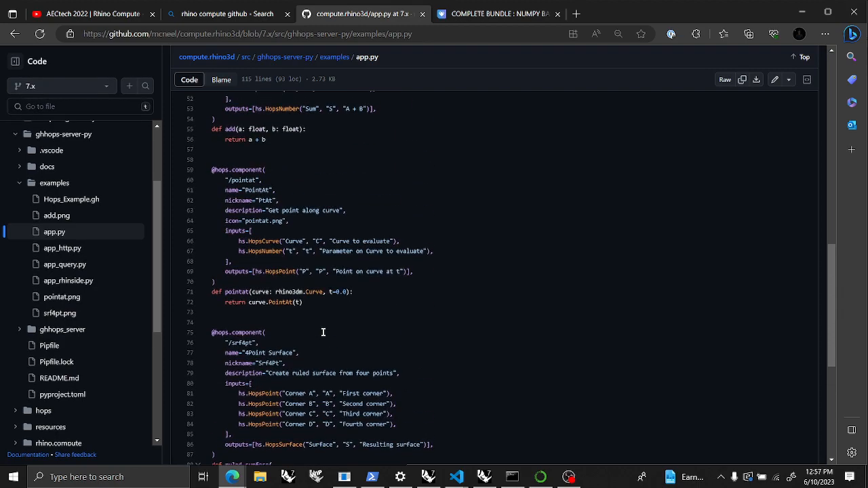
scroll("up", 3)
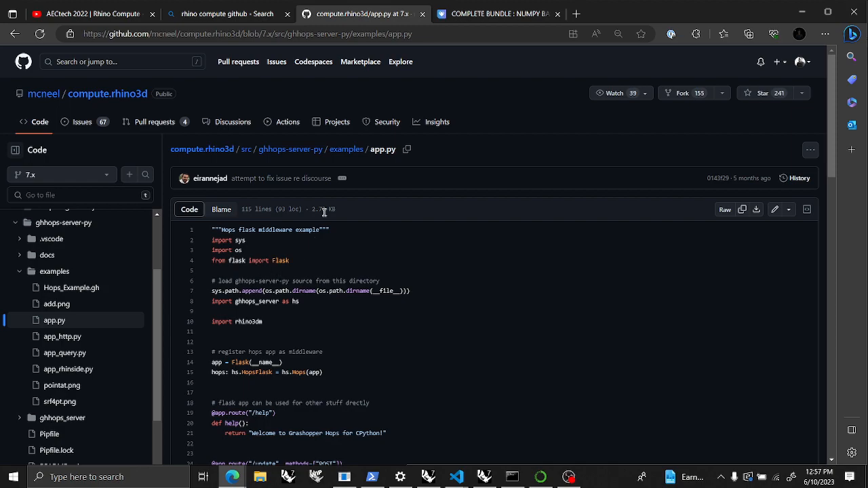
left_click(495, 14)
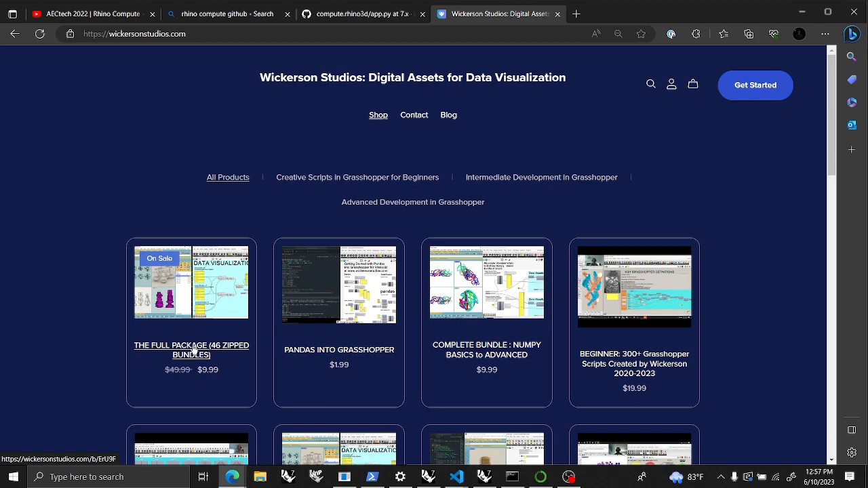
mouse_move(242, 352)
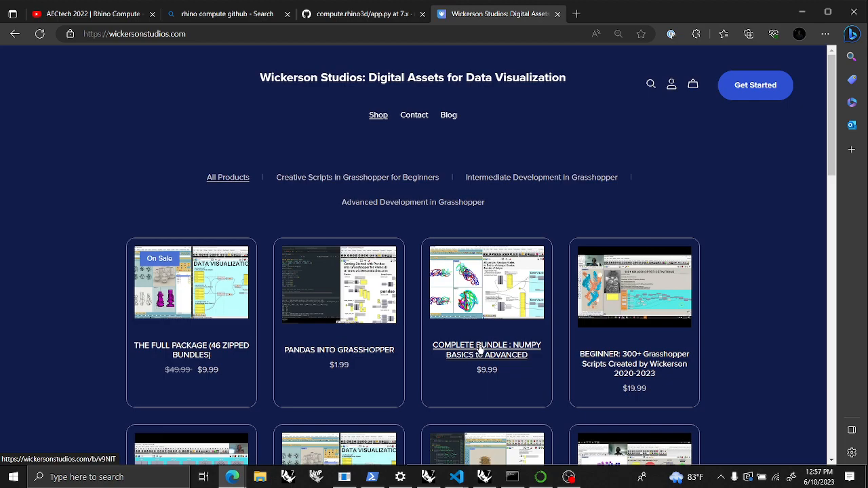
mouse_move(483, 354)
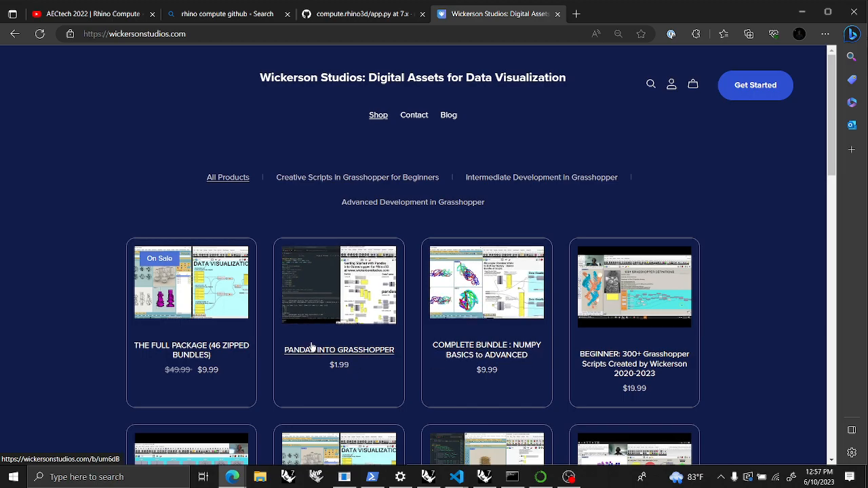
- Scroll through the Wickerson Studios shop product cards
scroll("down", 3)
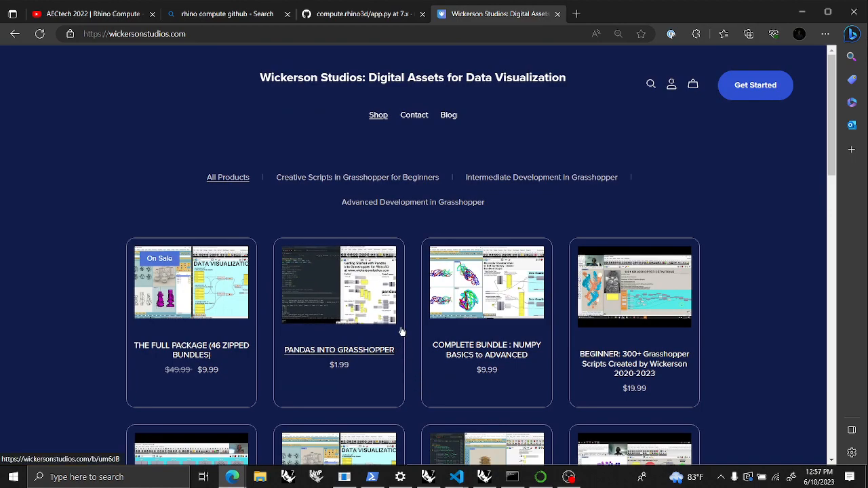
mouse_move(394, 328)
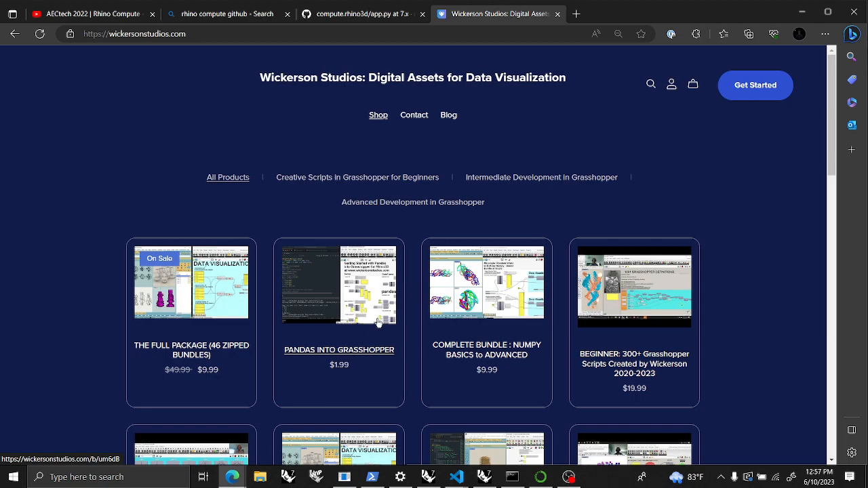
mouse_move(388, 333)
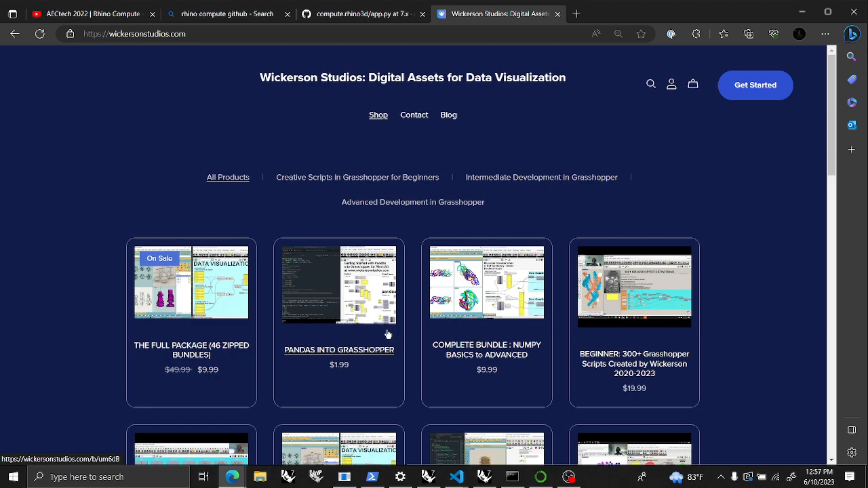
scroll("down", 3)
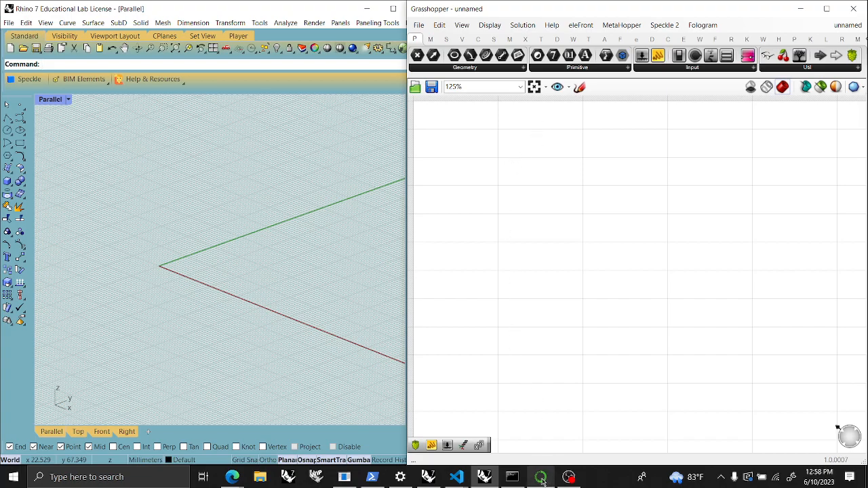
- Bring up Anaconda Navigator's Home page on the base environment
left_click(540, 477)
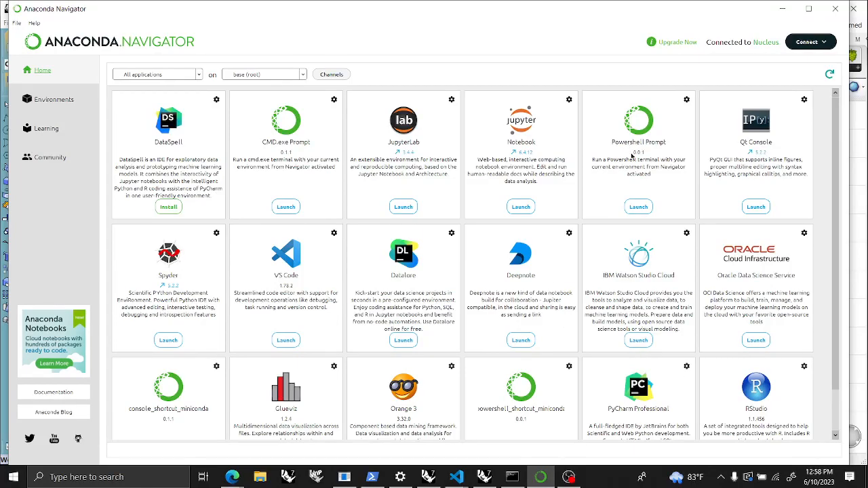
mouse_move(549, 301)
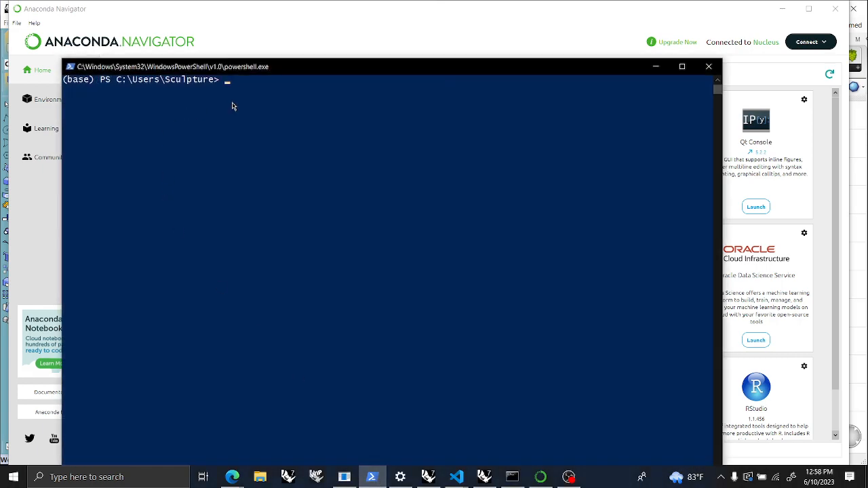
- Type 'pip install ghhops_server' into the base-environment PowerShell prompt
type("gh")
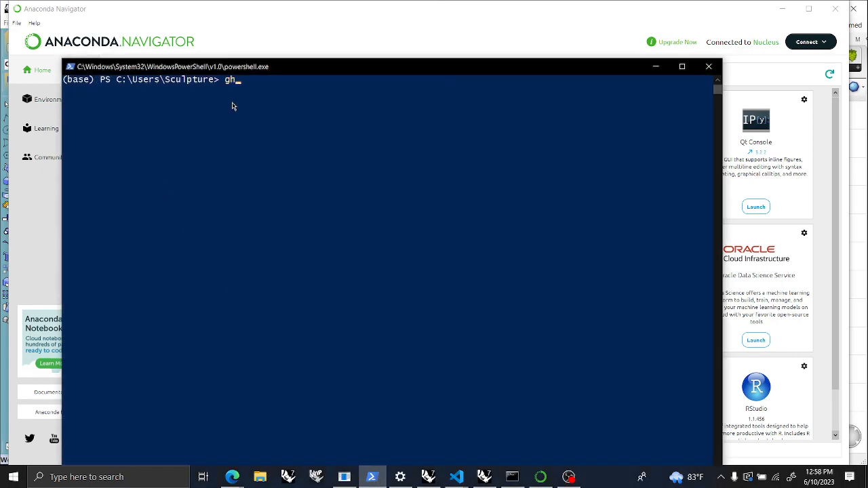
type("pip")
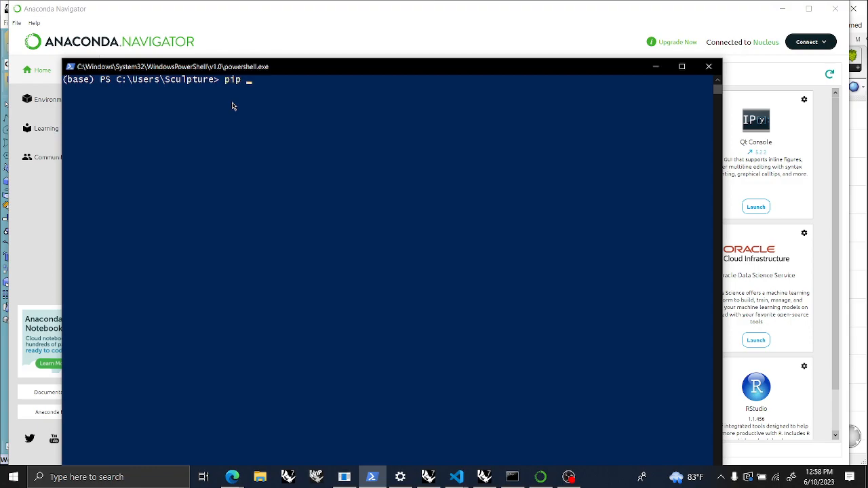
type("install g")
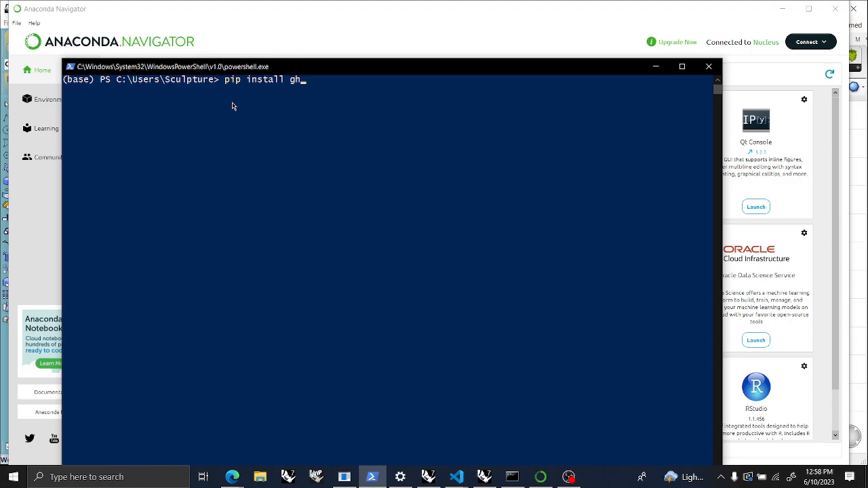
type("hops")
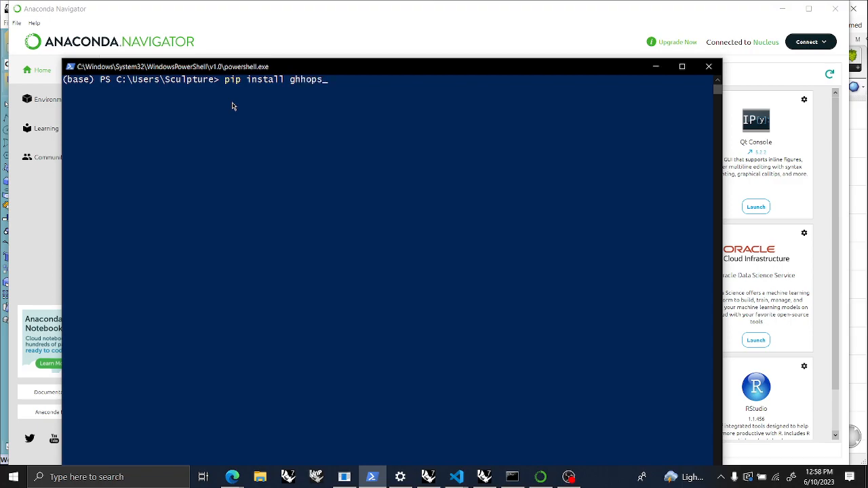
type("server")
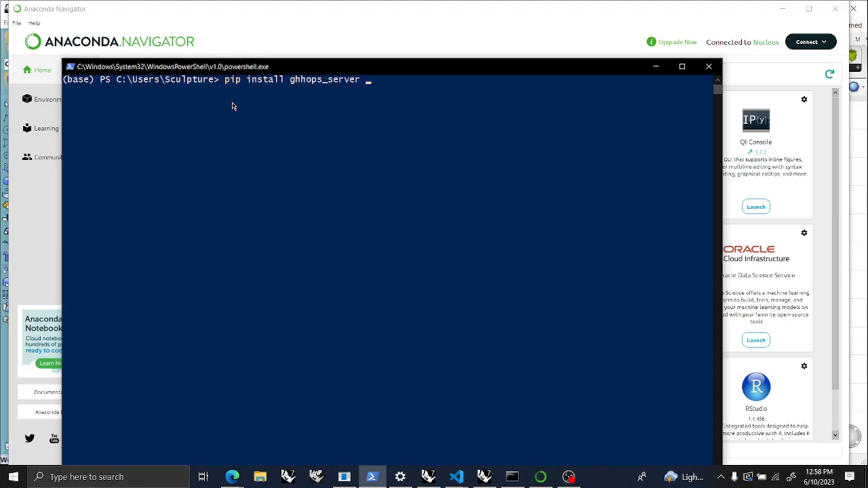
type("fl")
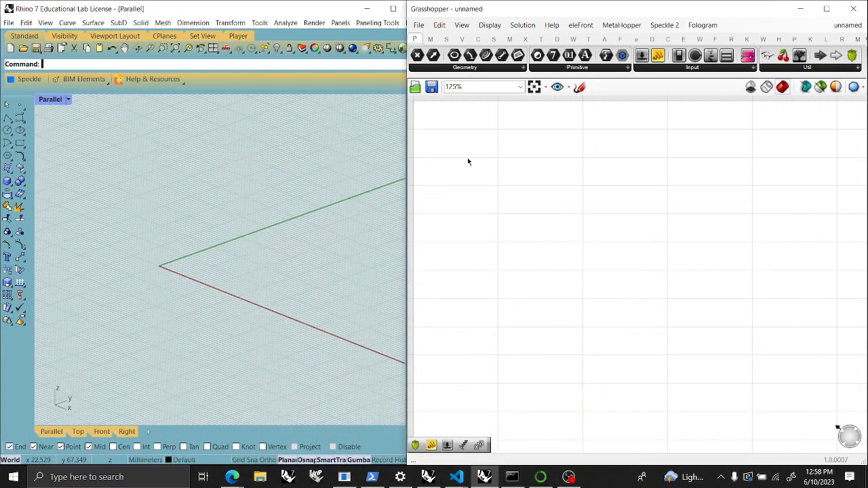
- In Grasshopper Preferences, keep Launch Local Rhino.Compute at Start on and clear the Hops cache
right_click(530, 219)
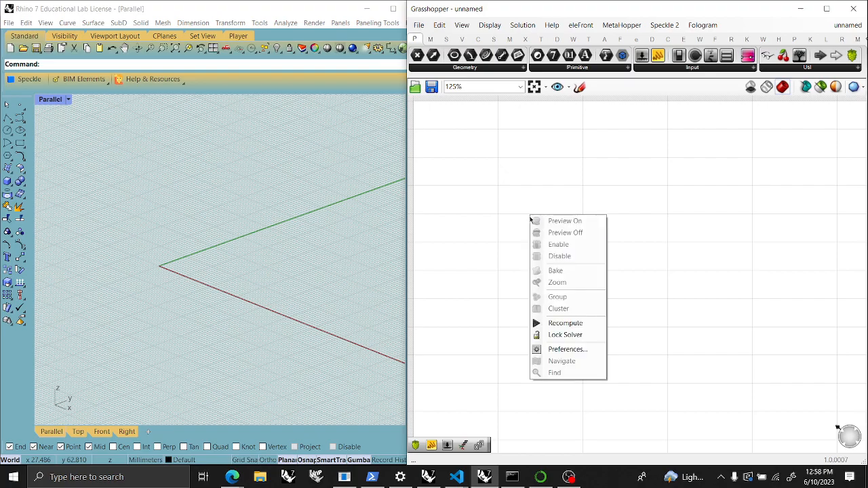
left_click(567, 348)
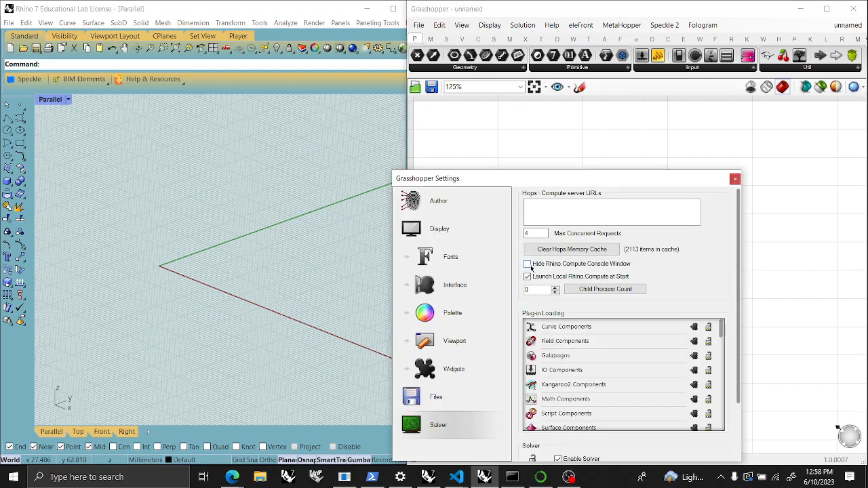
left_click(528, 277)
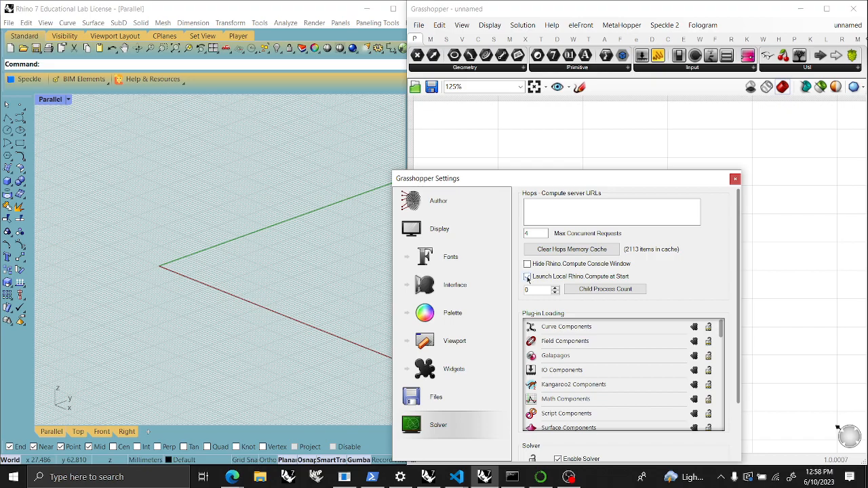
left_click(527, 277)
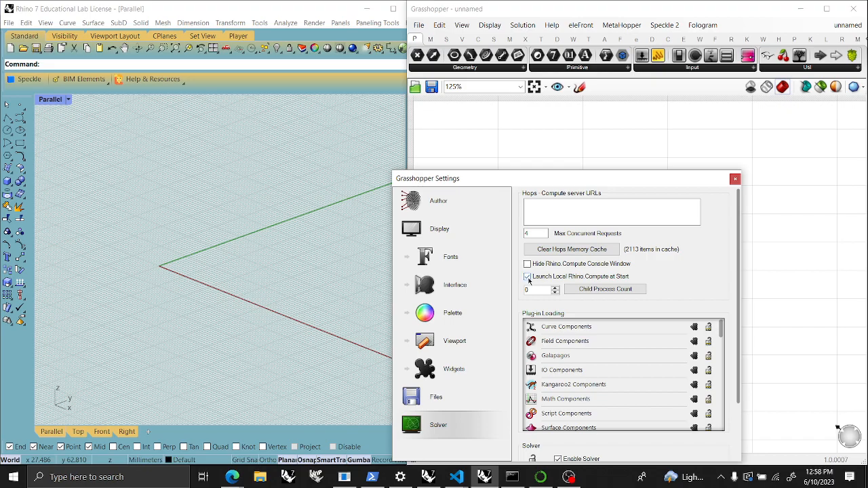
left_click(528, 277)
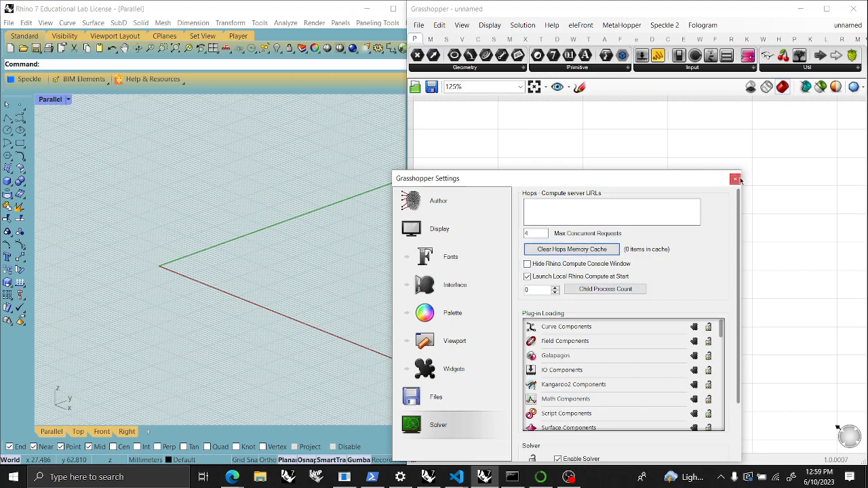
left_click(736, 178)
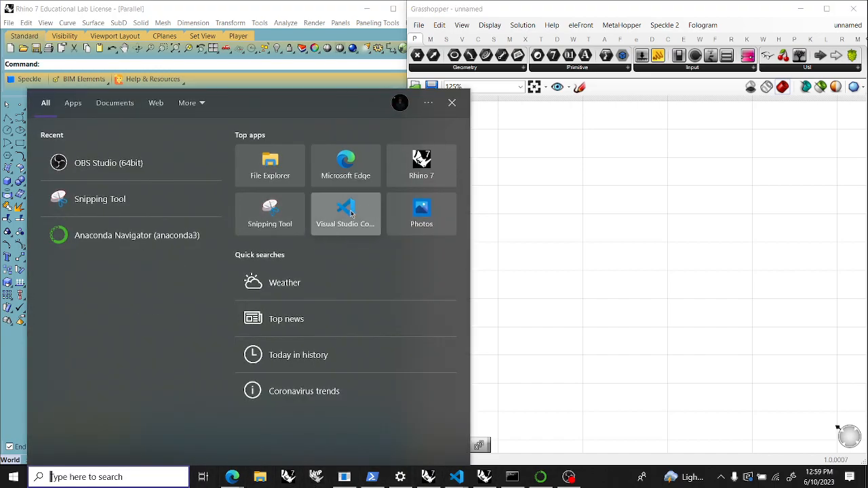
- Launch Visual Studio Code and choose Open Folder on the Welcome page
left_click(345, 213)
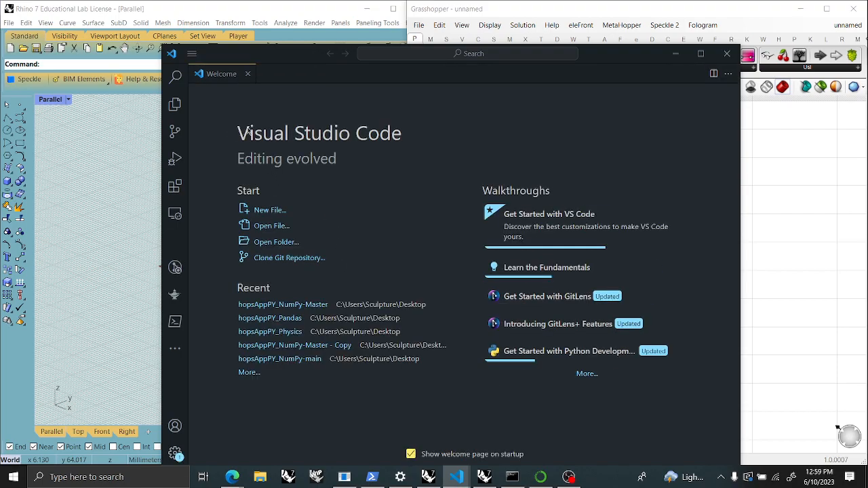
mouse_move(175, 105)
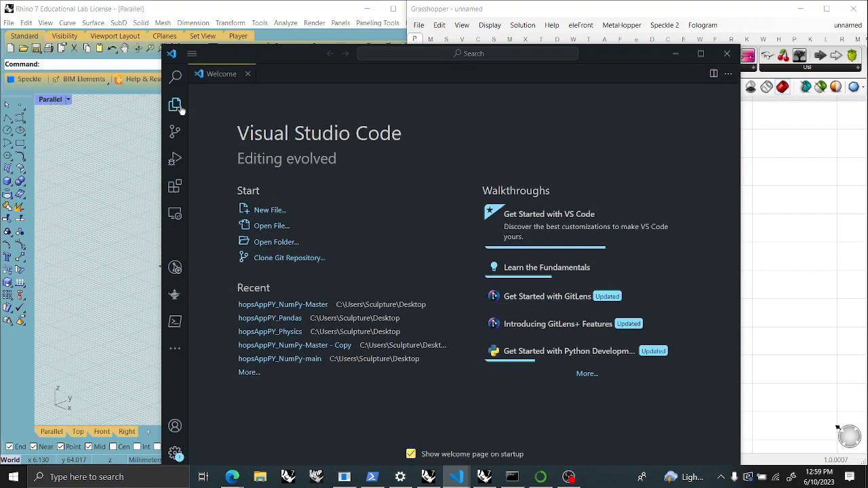
mouse_move(175, 105)
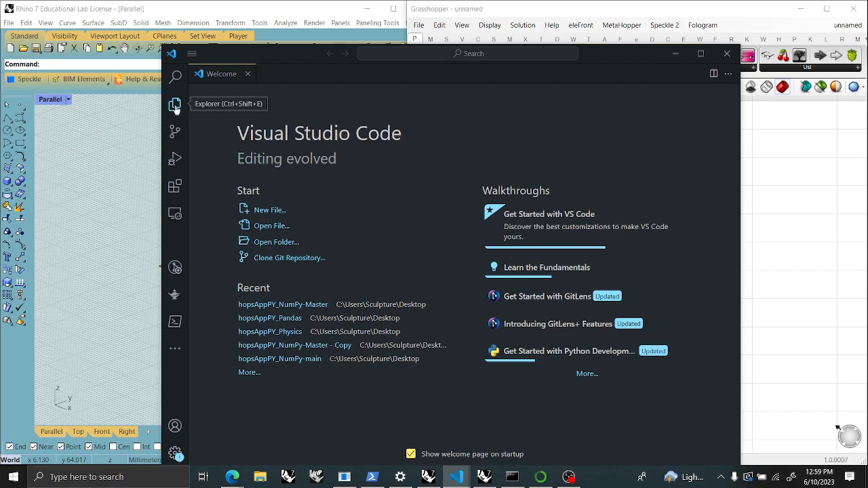
mouse_move(175, 77)
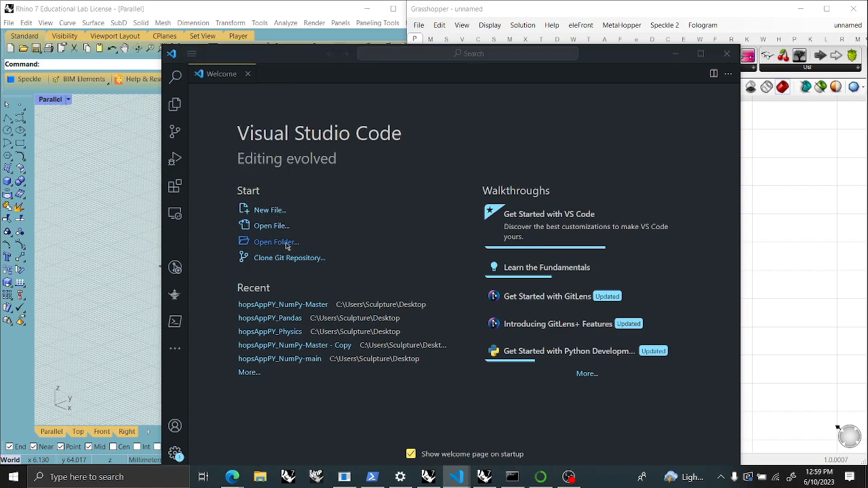
left_click(276, 241)
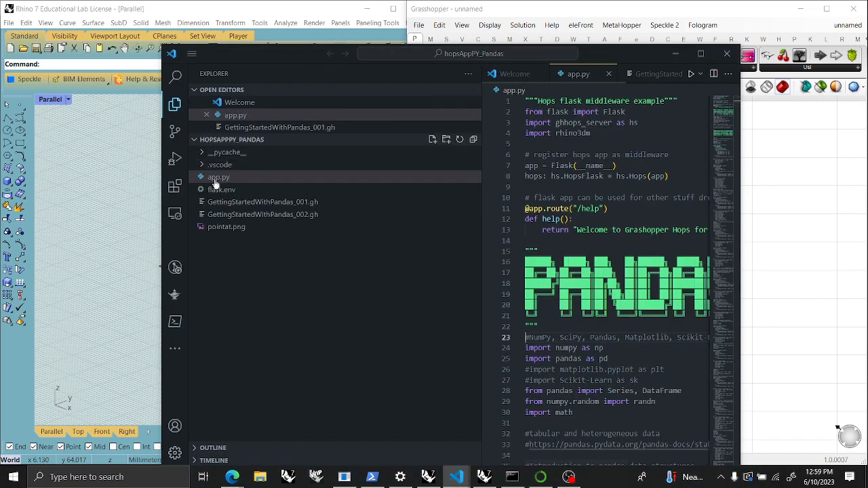
- Show app.py from hopsAppPY_Pandas and dismiss the GitHub Copilot notification
left_click(219, 177)
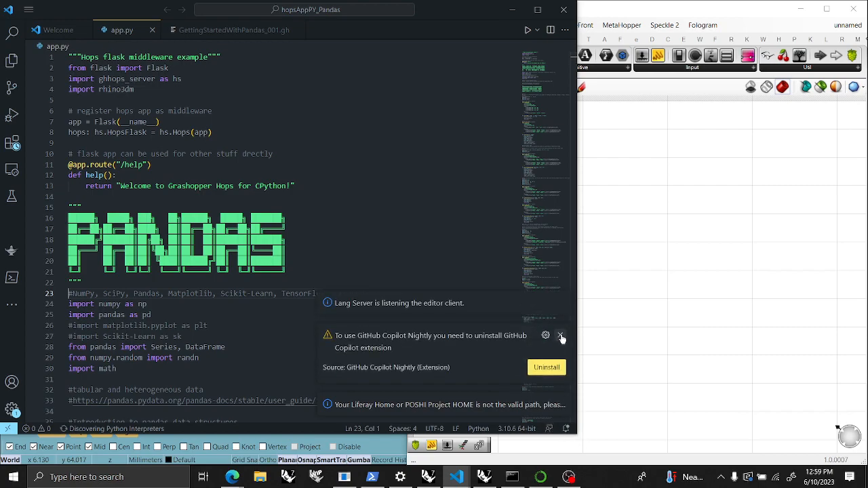
left_click(561, 335)
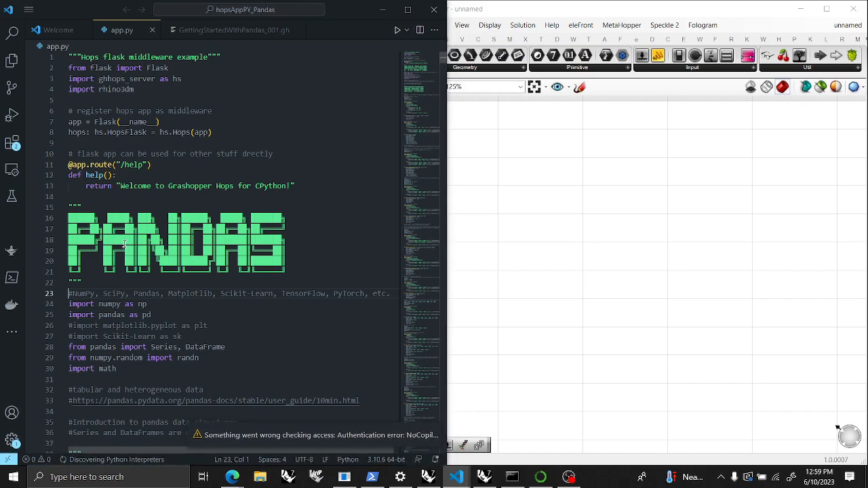
- Open a new PowerShell terminal from the Terminal menu, in the hopsAppPY_Pandas folder
left_click(28, 10)
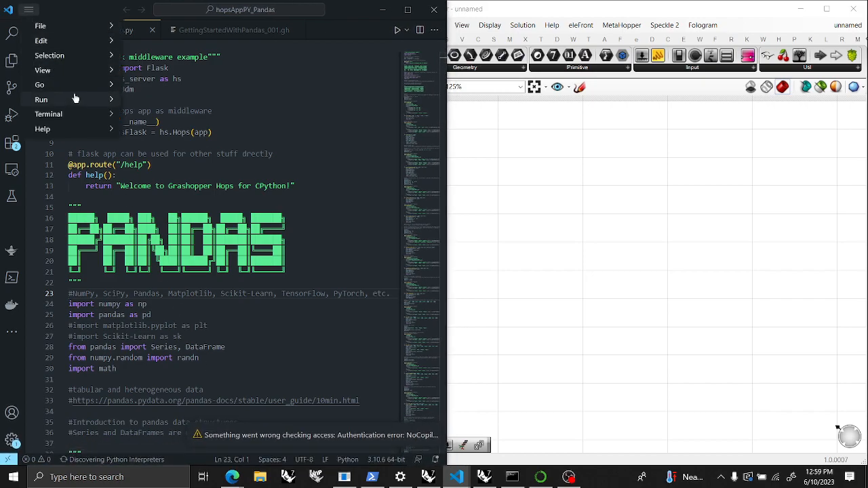
left_click(48, 113)
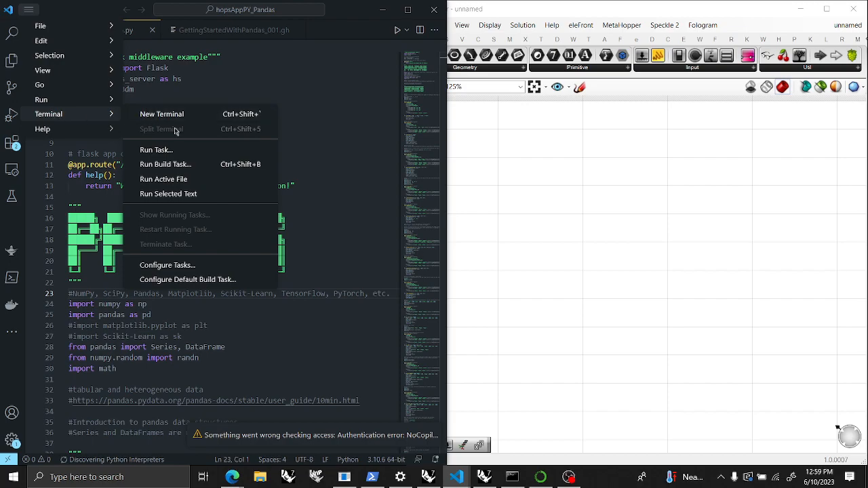
left_click(162, 113)
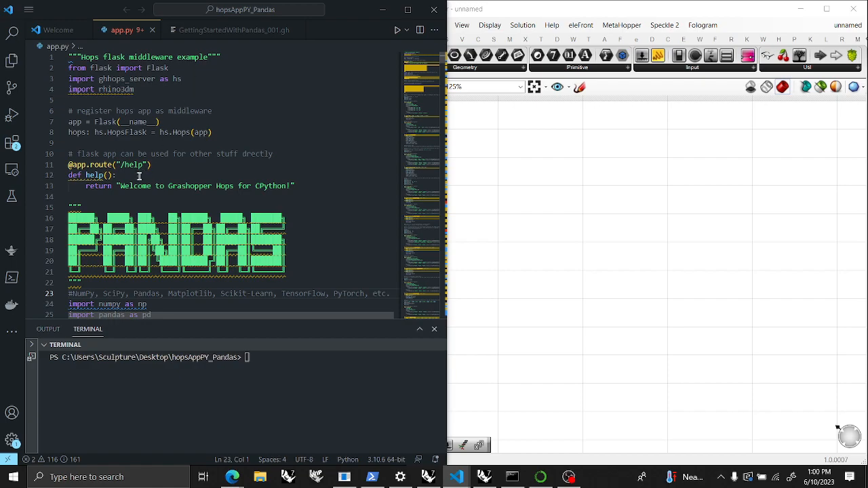
mouse_move(286, 195)
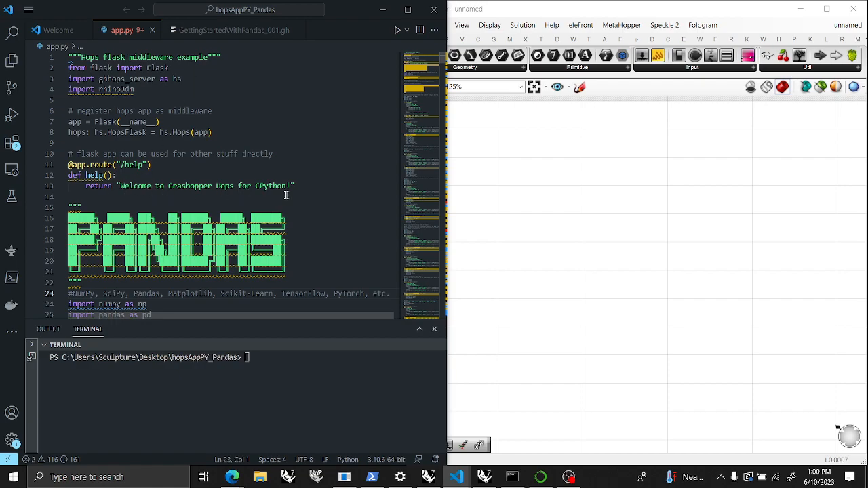
scroll("down", 3)
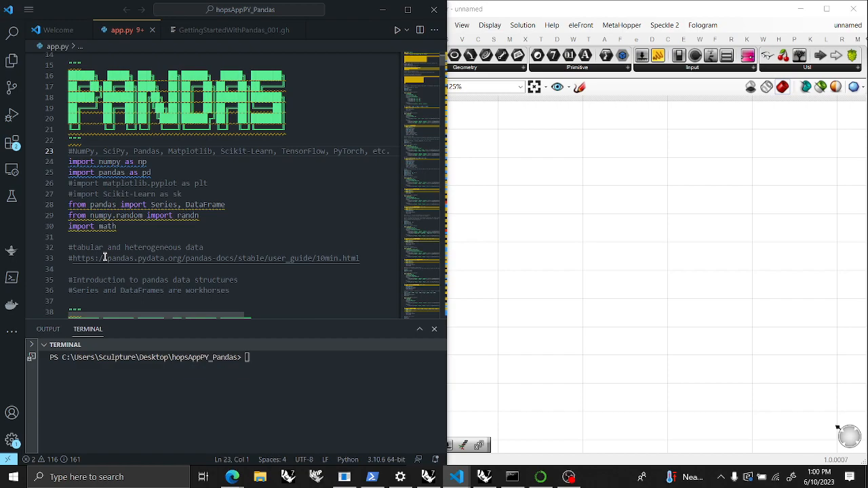
scroll("down", 3)
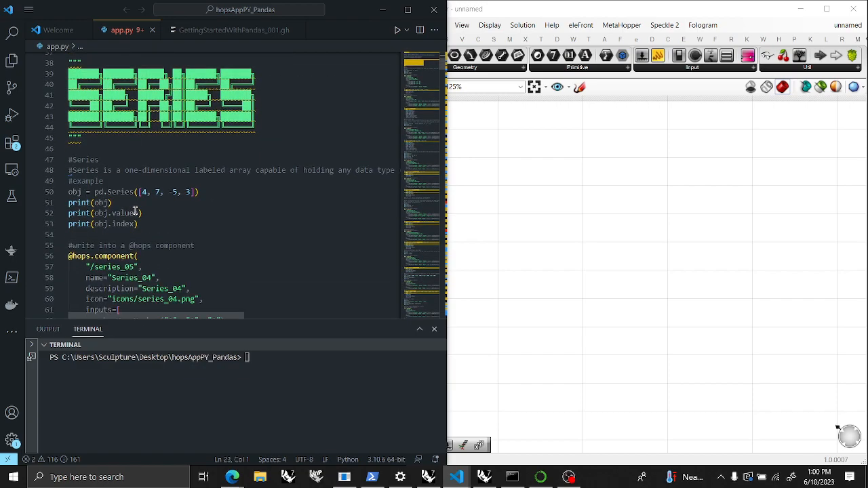
scroll("down", 3)
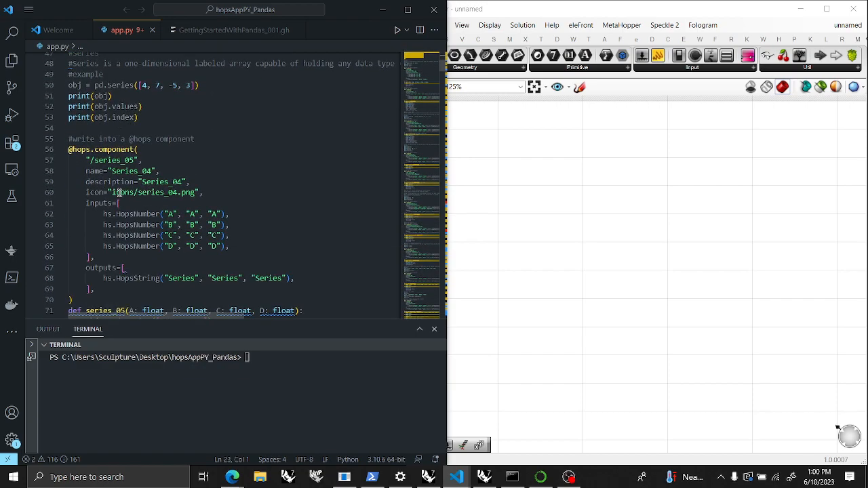
scroll("down", 3)
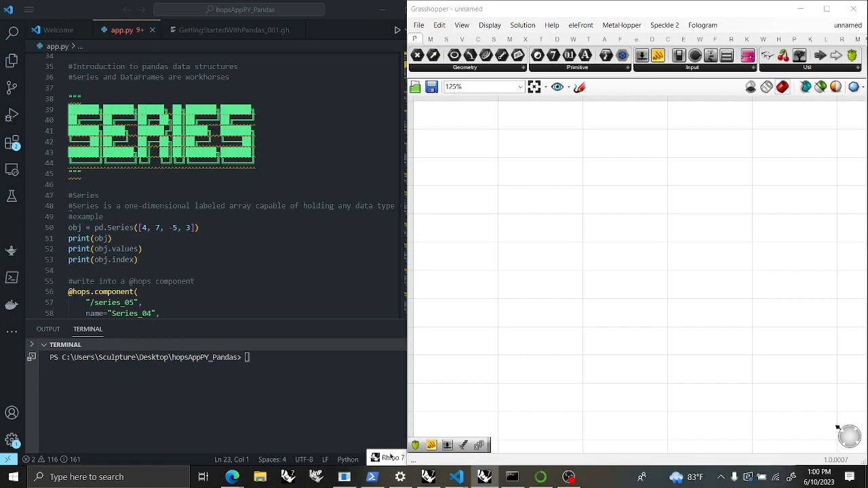
- Open the GettingStartedWithPandas_001 definition from Desktop > hopsAppPY_Pandas
left_click(418, 25)
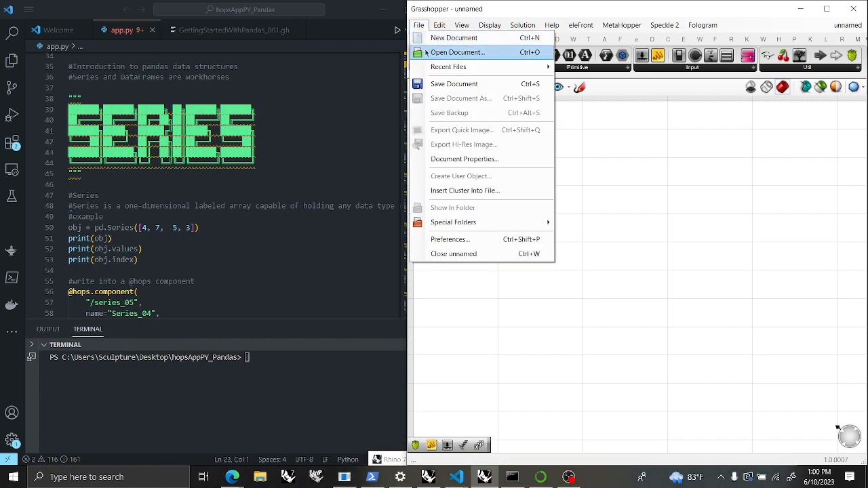
left_click(457, 52)
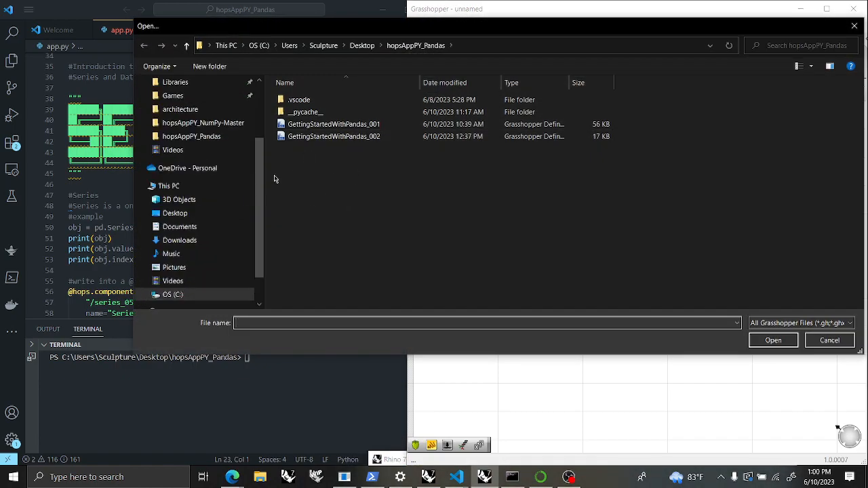
left_click(175, 213)
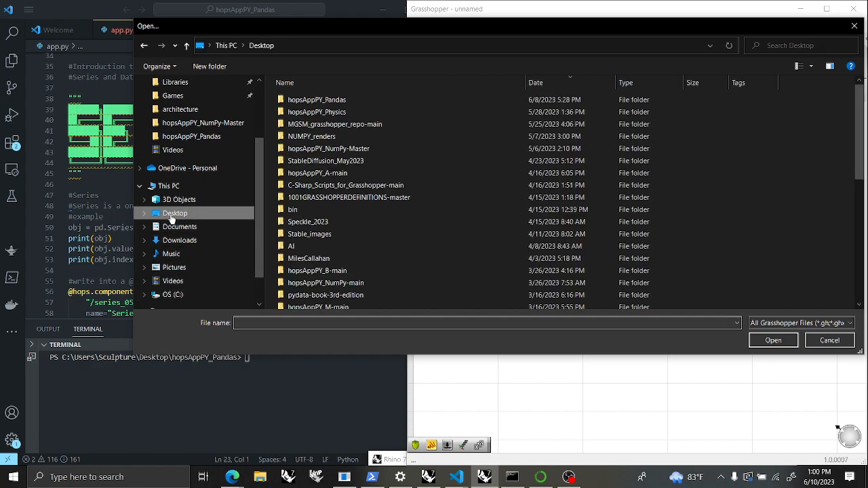
double_click(317, 99)
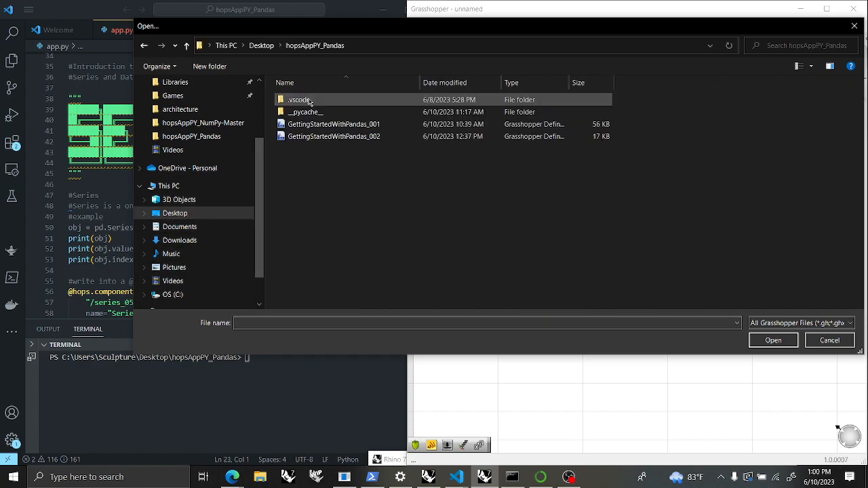
mouse_move(333, 125)
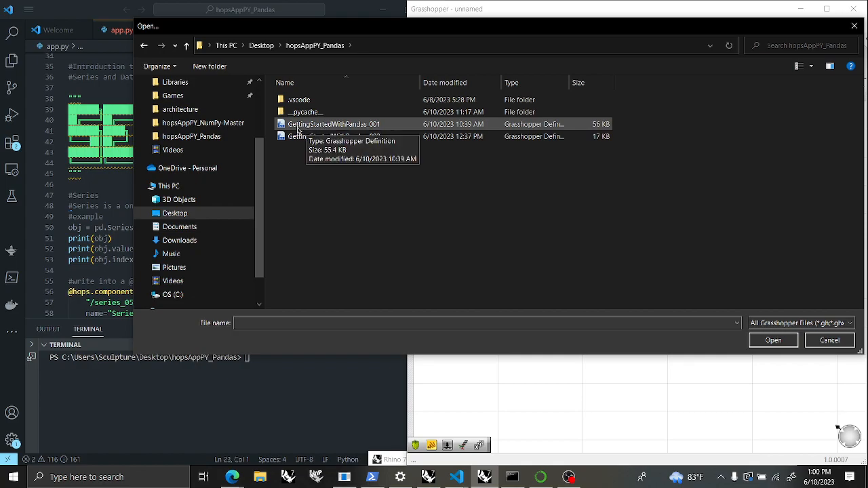
mouse_move(330, 136)
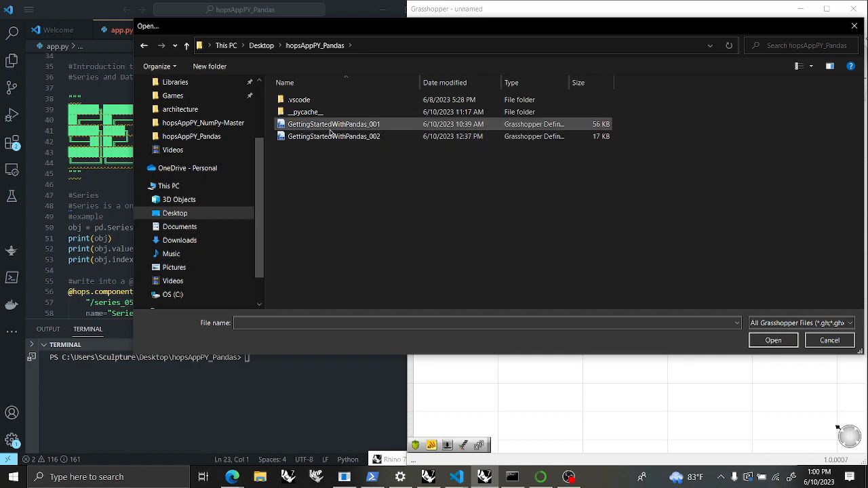
left_click(772, 339)
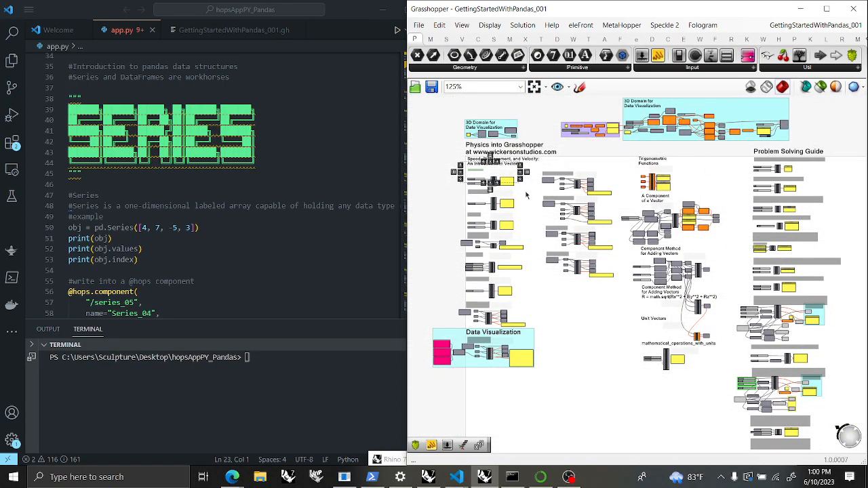
mouse_move(414, 86)
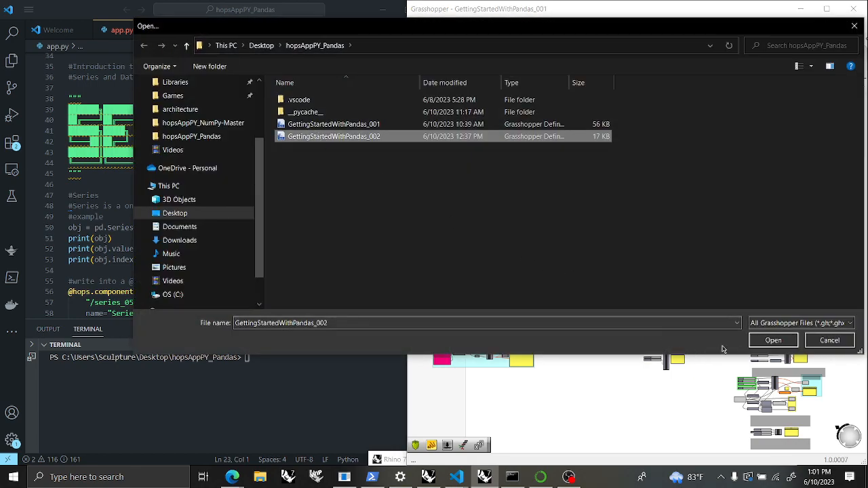
- Open GettingStartedWithPandas_002, containing the reindexing_ffill_03 Hops example
left_click(772, 339)
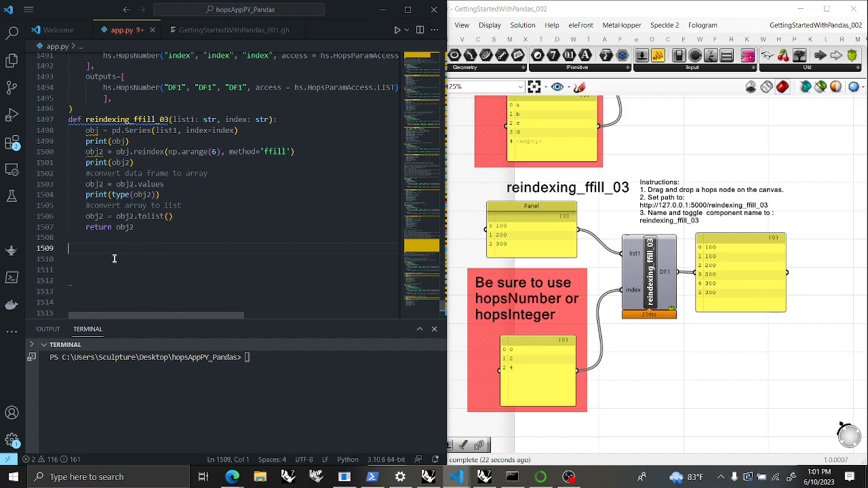
left_click(71, 249)
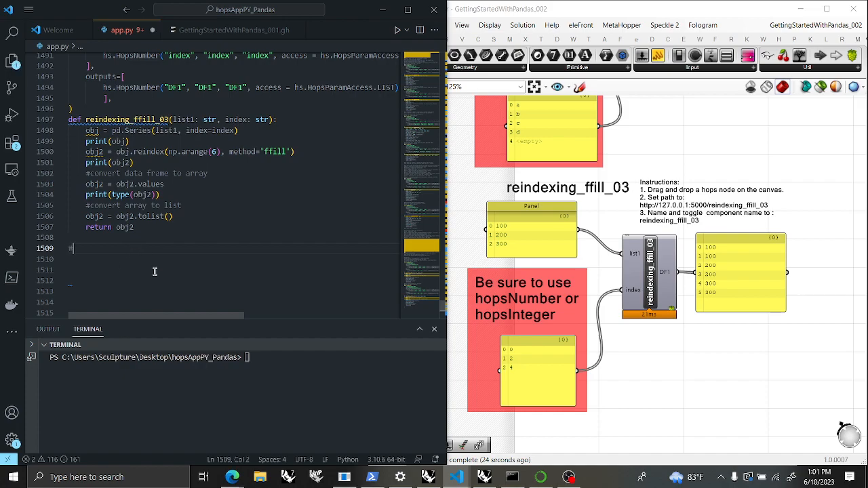
type("#bfill method backward-fills the values")
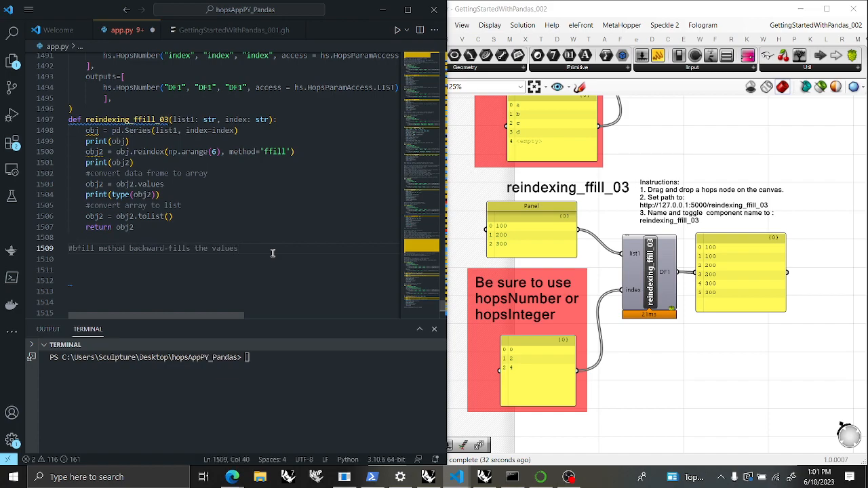
type("#write into a @hops component")
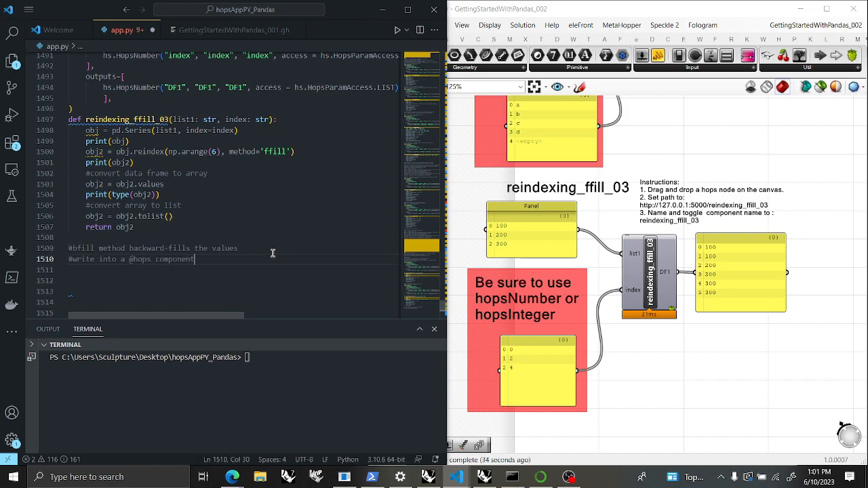
type("@hops.component(")
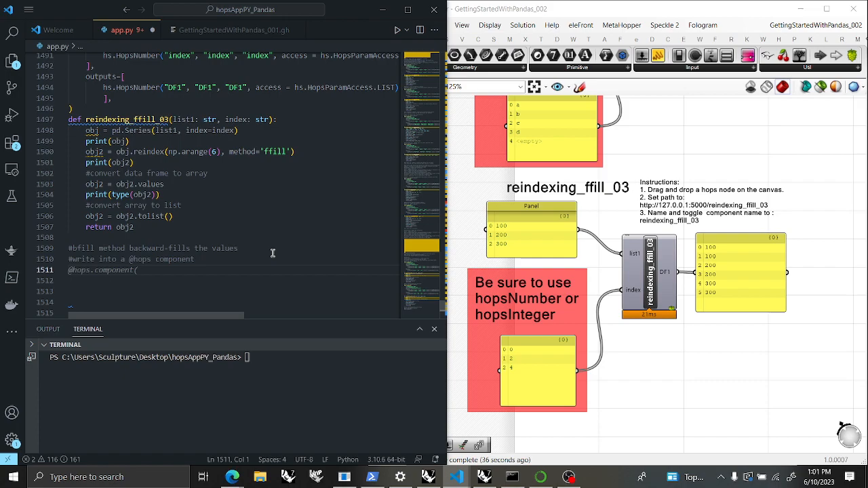
mouse_move(243, 192)
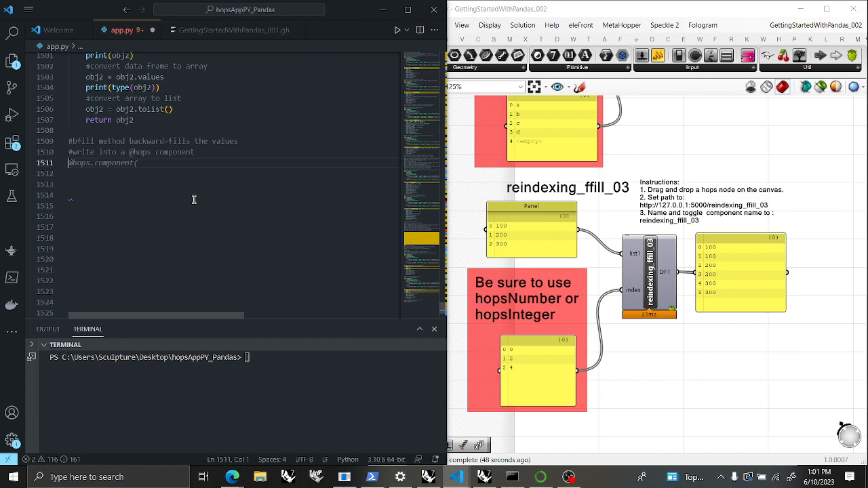
mouse_move(243, 198)
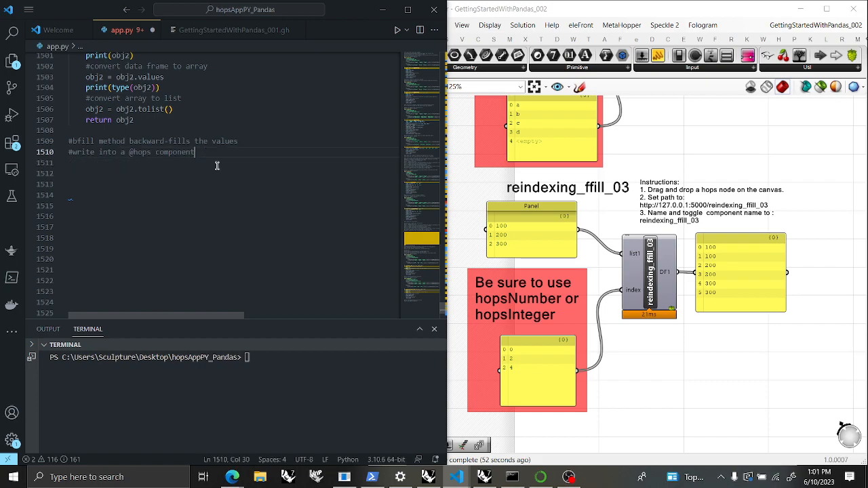
left_click(231, 29)
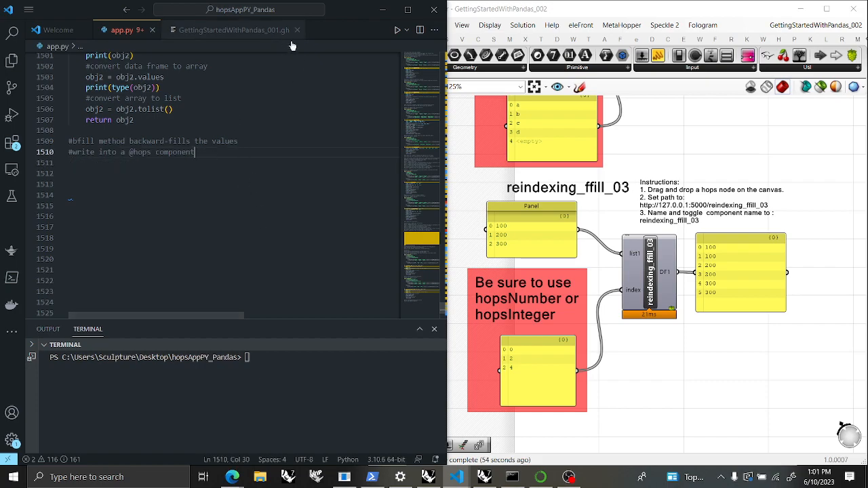
left_click(419, 25)
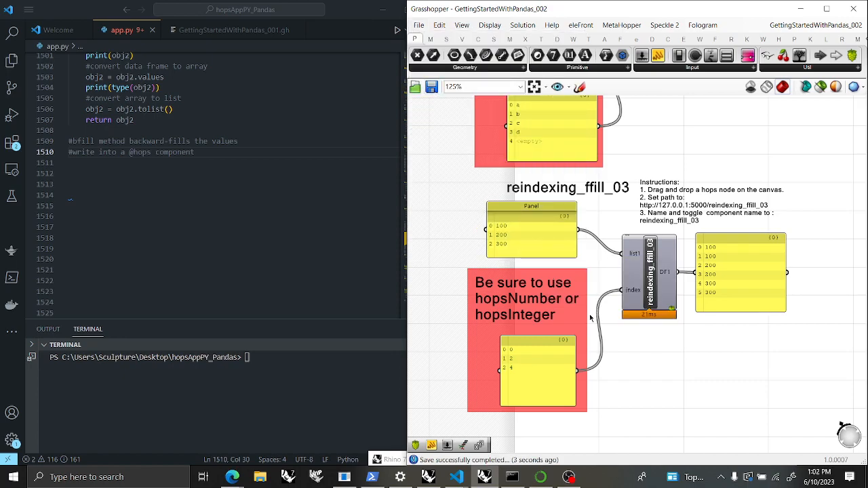
mouse_move(669, 361)
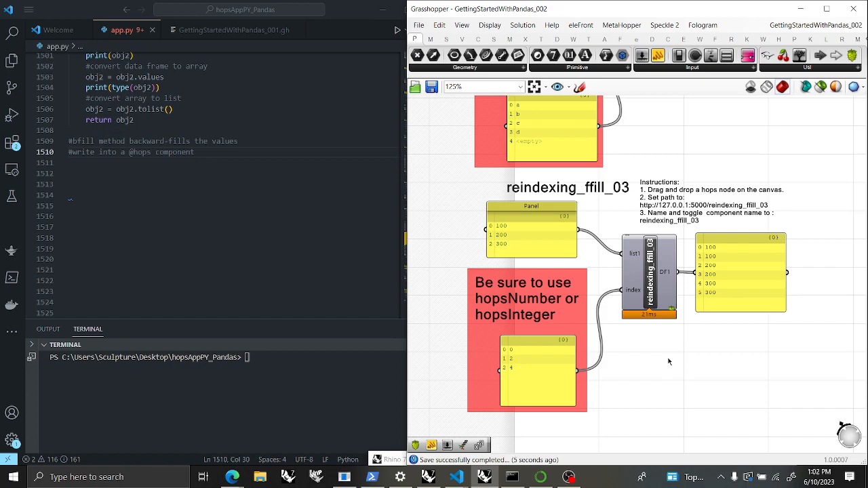
- Zoom out the canvas to show the reindexing_02 and reindexing_ffill_03 groups
scroll("down", 3)
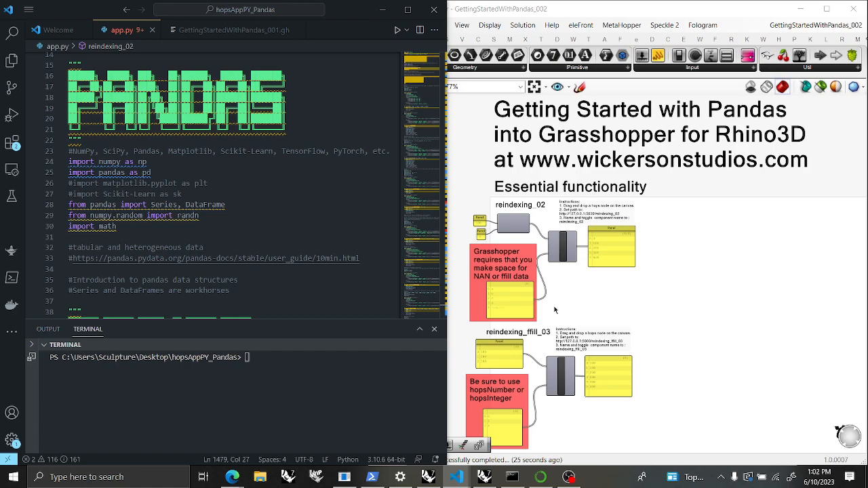
mouse_move(553, 311)
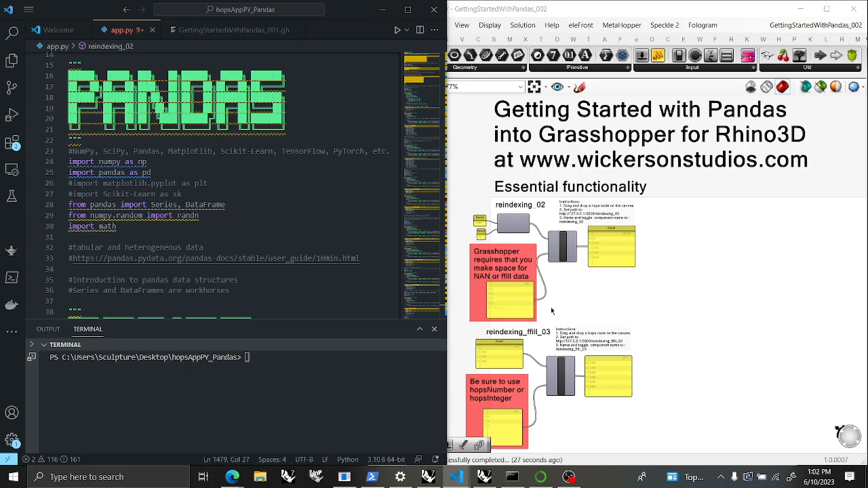
mouse_move(555, 320)
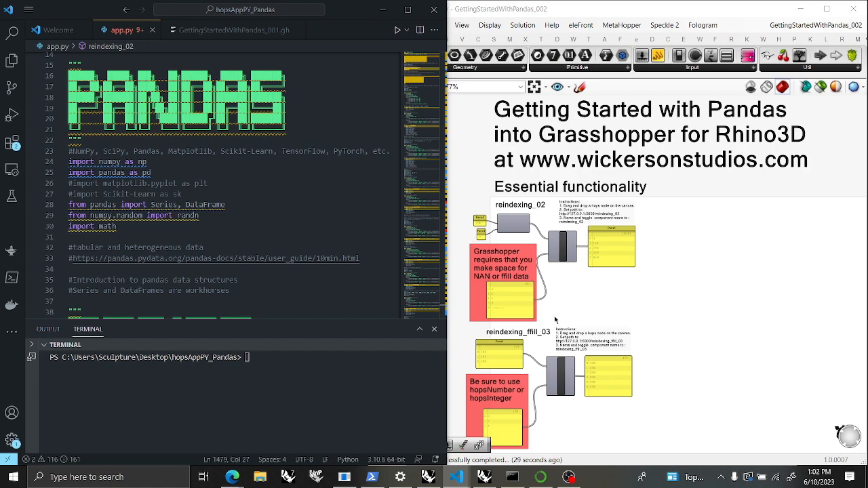
mouse_move(614, 298)
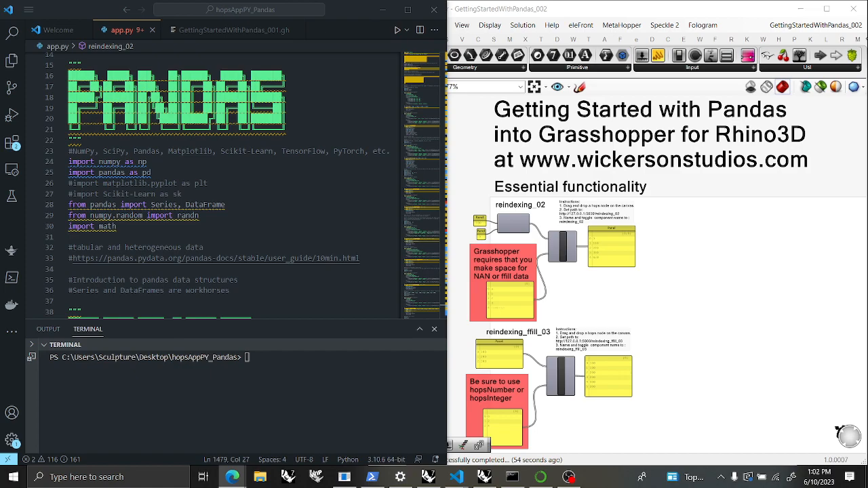
mouse_move(845, 327)
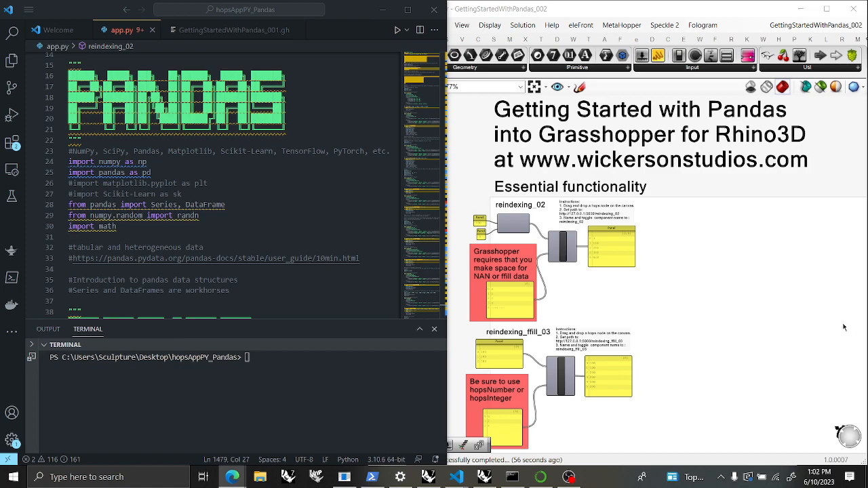